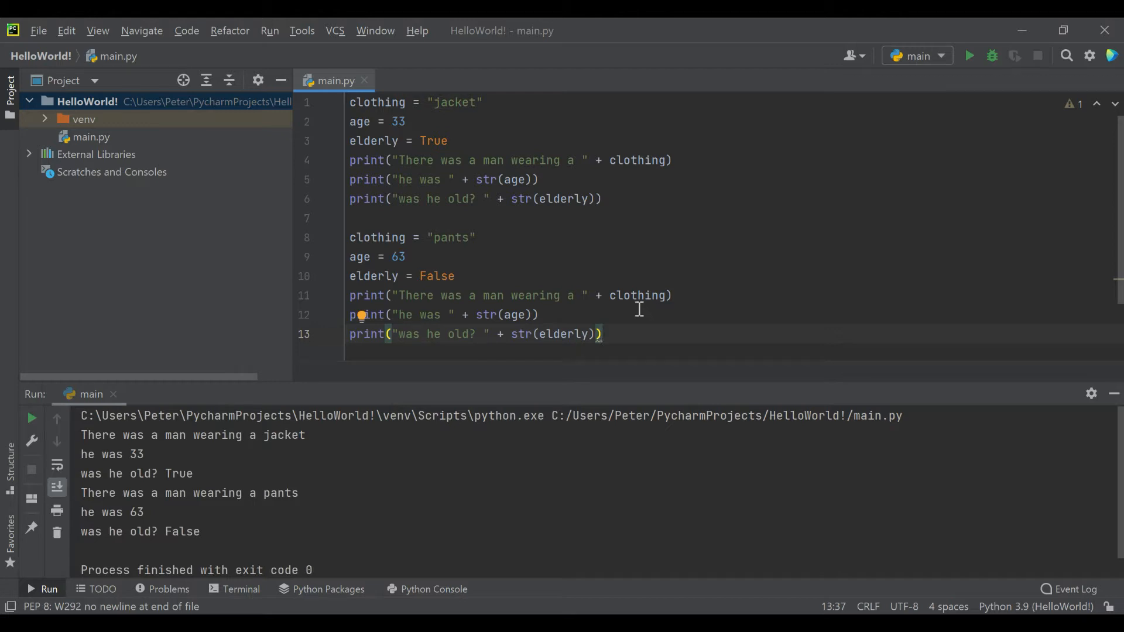
pyautogui.moveTo(463, 218)
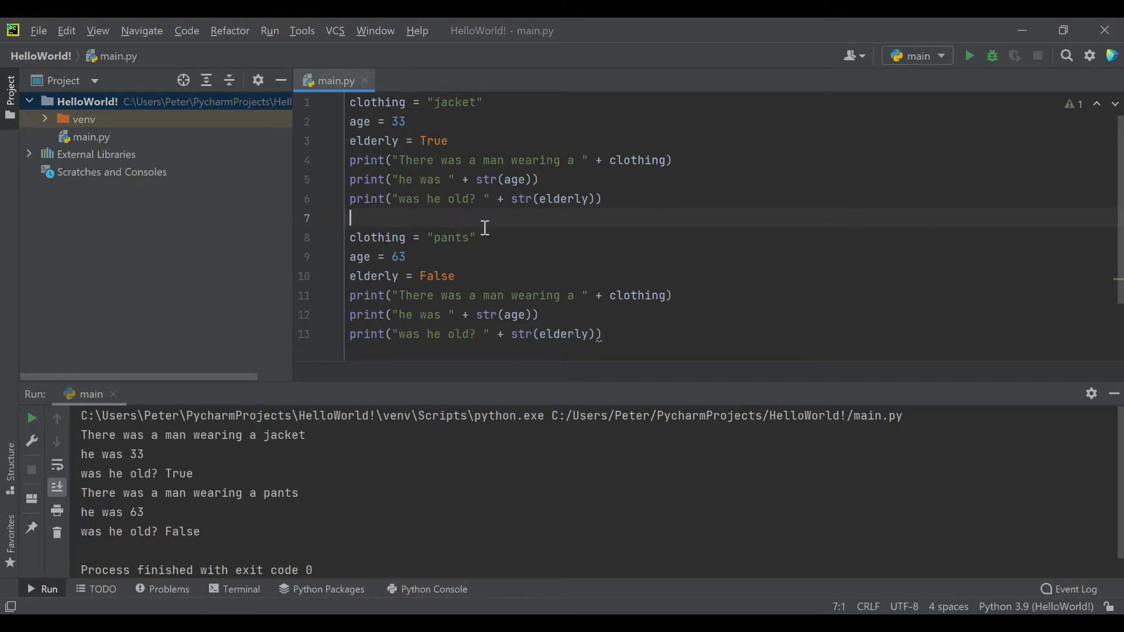
pyautogui.moveTo(494, 219)
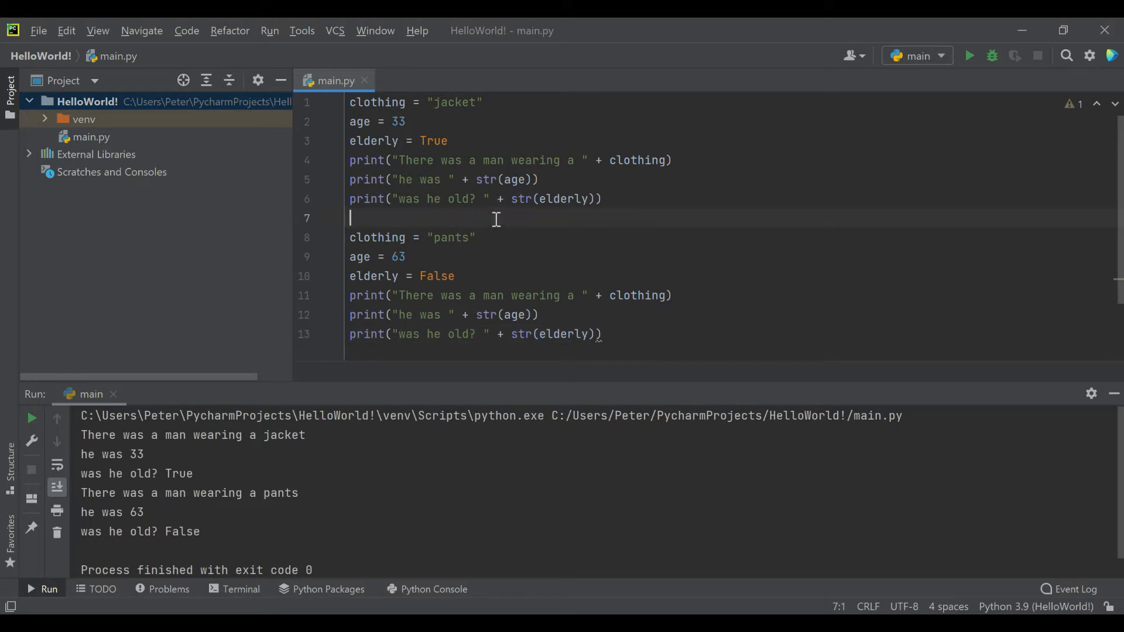
pyautogui.moveTo(368, 131)
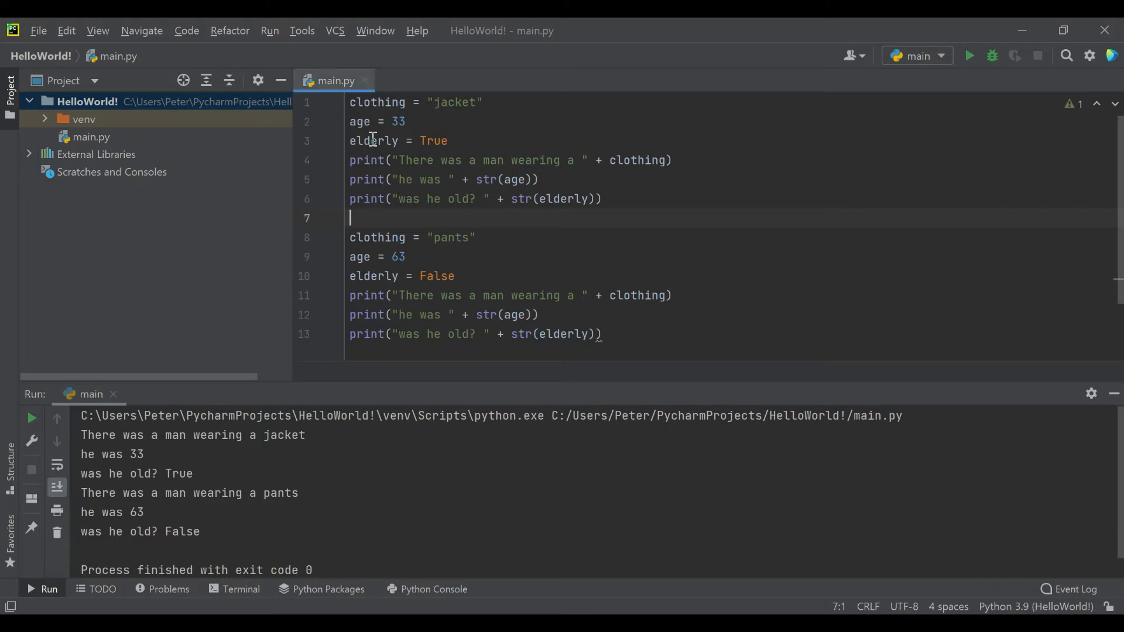
pyautogui.moveTo(394, 216)
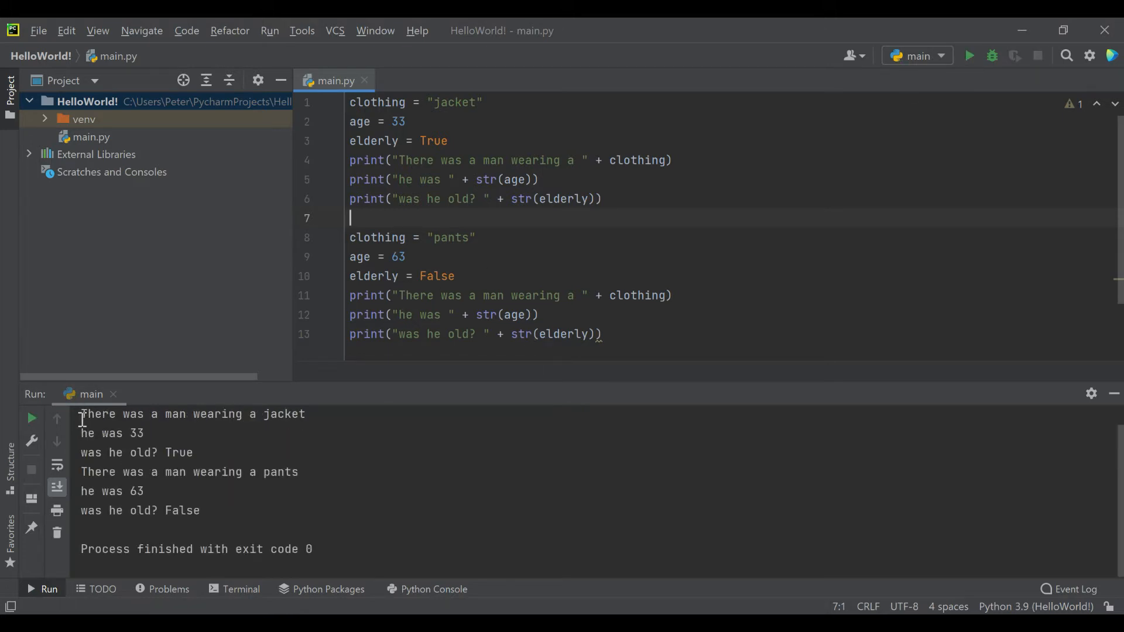
# Step: Make line 8 read clothing from input with the prompt 'Enter an article of clothing: '
pyautogui.moveTo(80, 413); pyautogui.dragTo(192, 452)
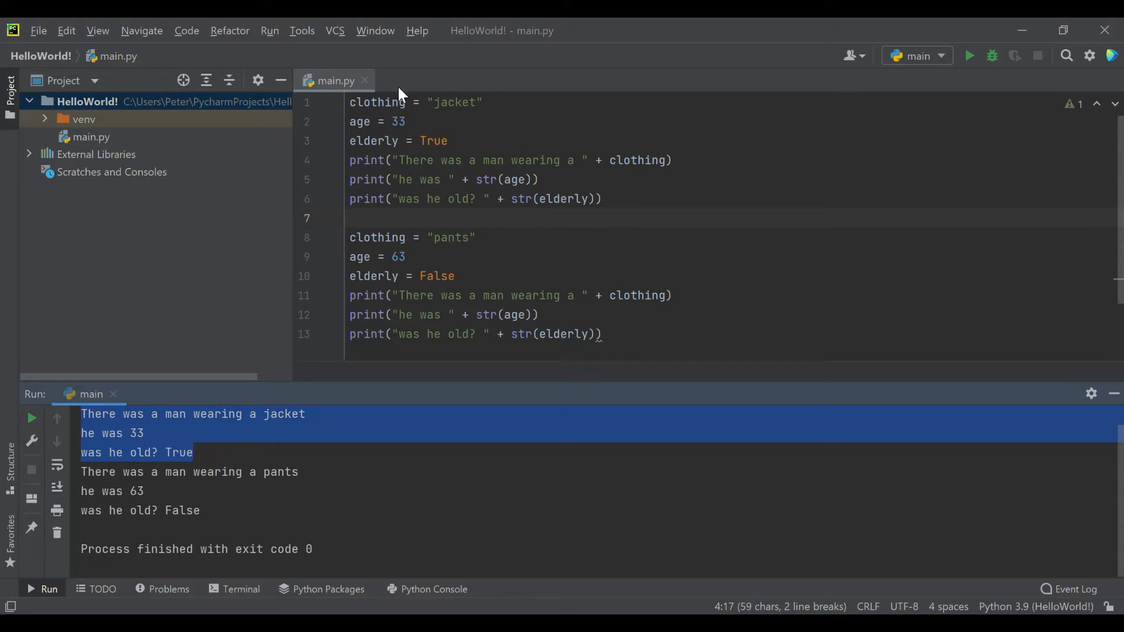
pyautogui.moveTo(422, 251)
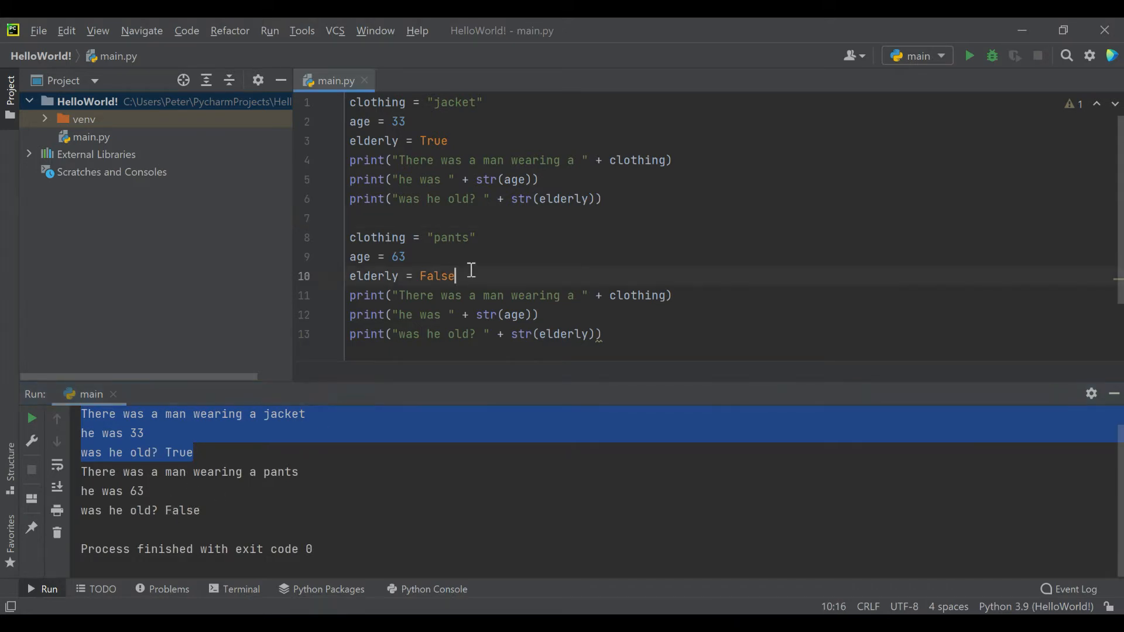
pyautogui.click(474, 237)
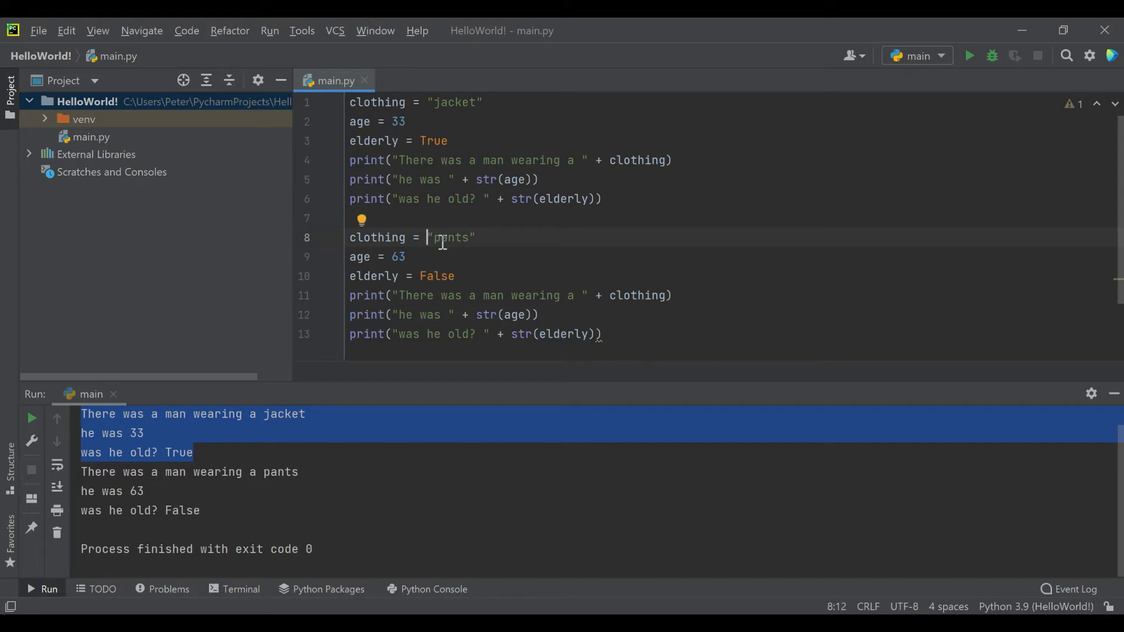
pyautogui.write('input(')
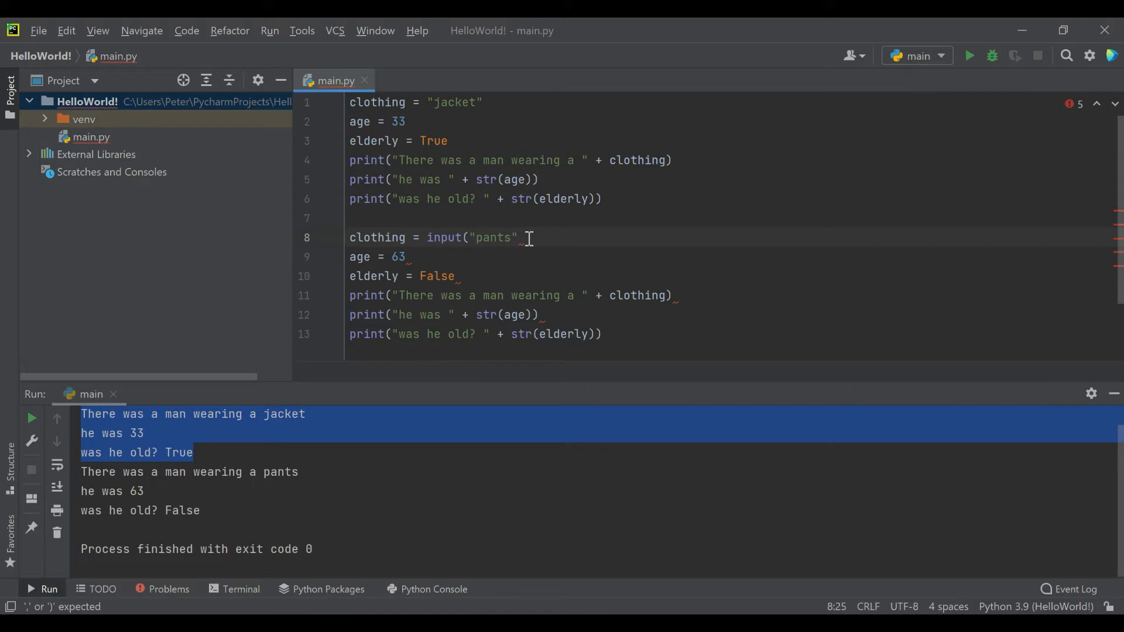
pyautogui.doubleClick(444, 237)
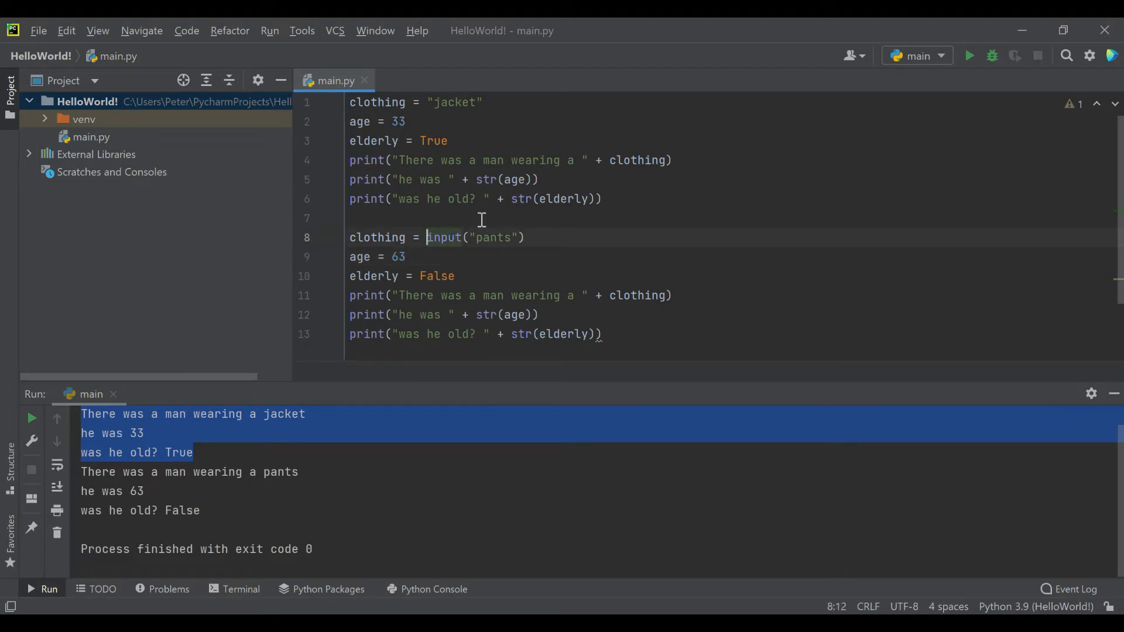
pyautogui.doubleClick(493, 237)
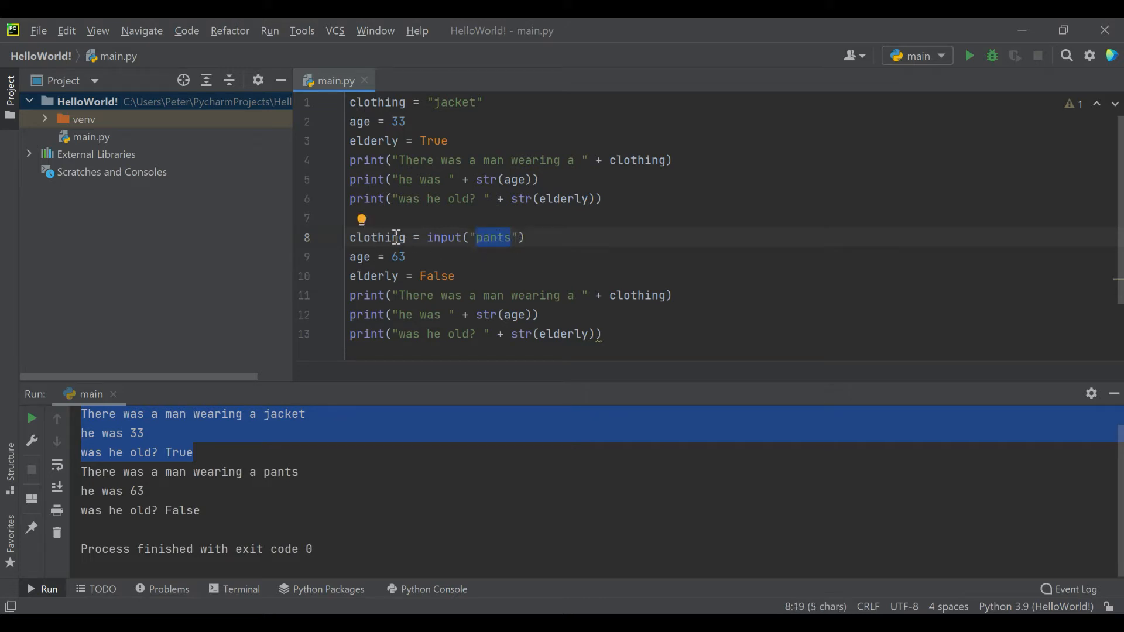
pyautogui.moveTo(472, 230)
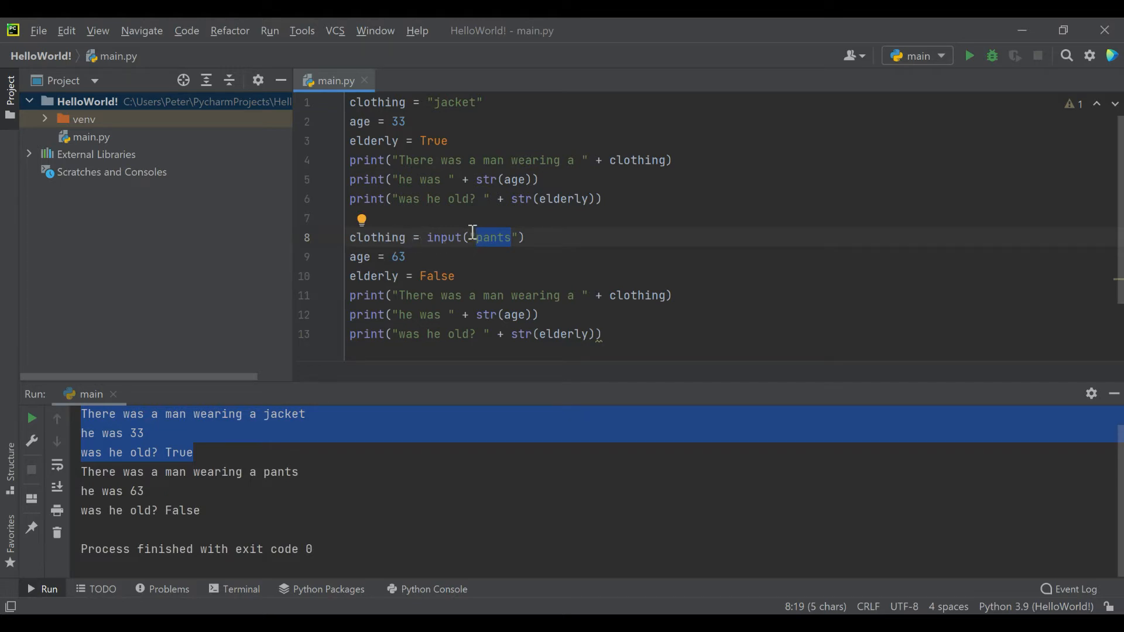
pyautogui.write('Enter an arti')
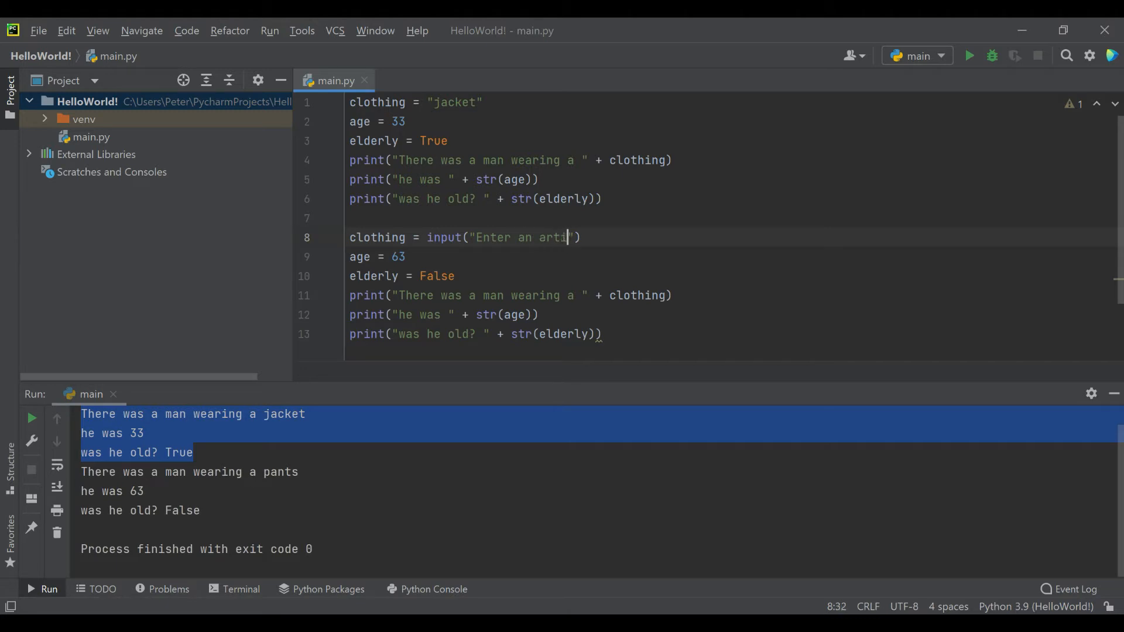
pyautogui.write('cle of clothing:')
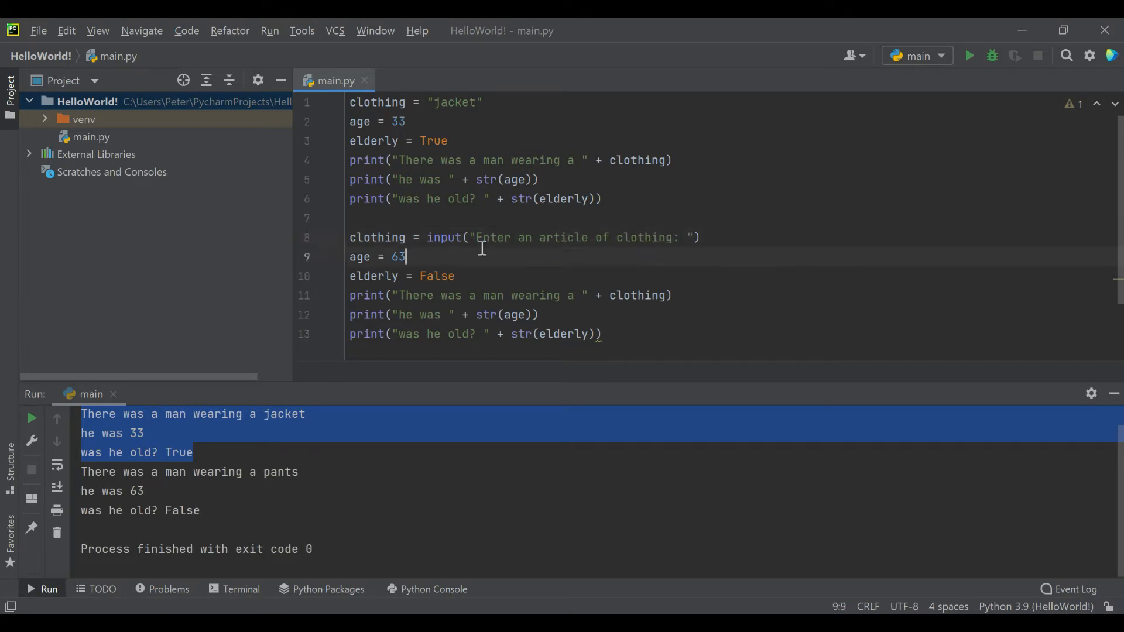
pyautogui.moveTo(968, 57)
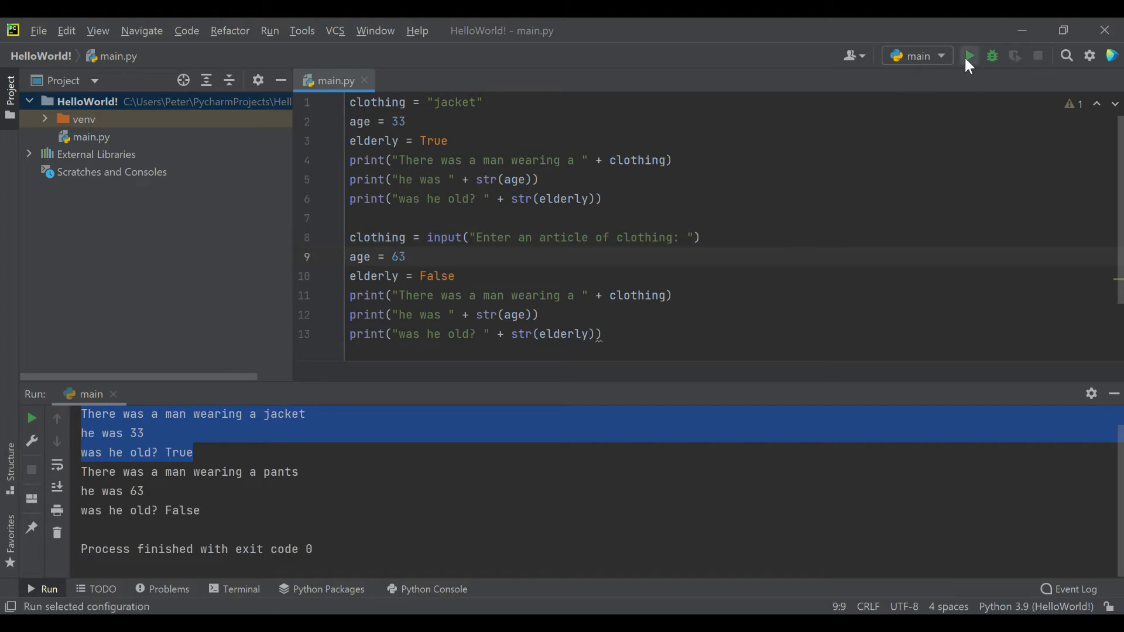
# Step: Run the script and answer the clothing prompt with Shoes
pyautogui.click(967, 56)
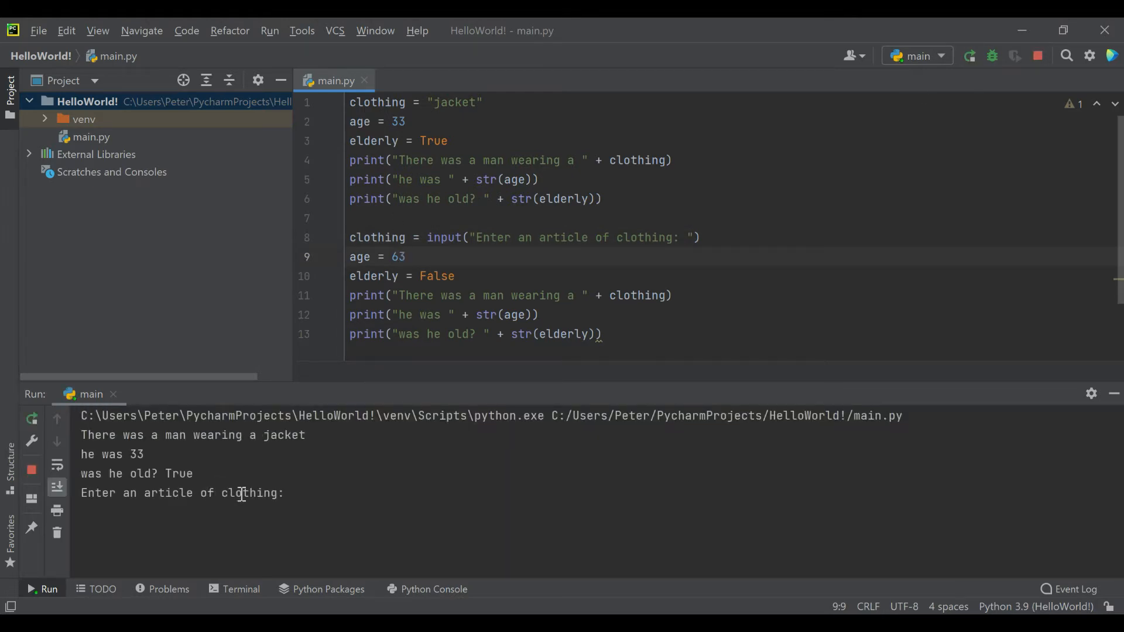
pyautogui.click(287, 493)
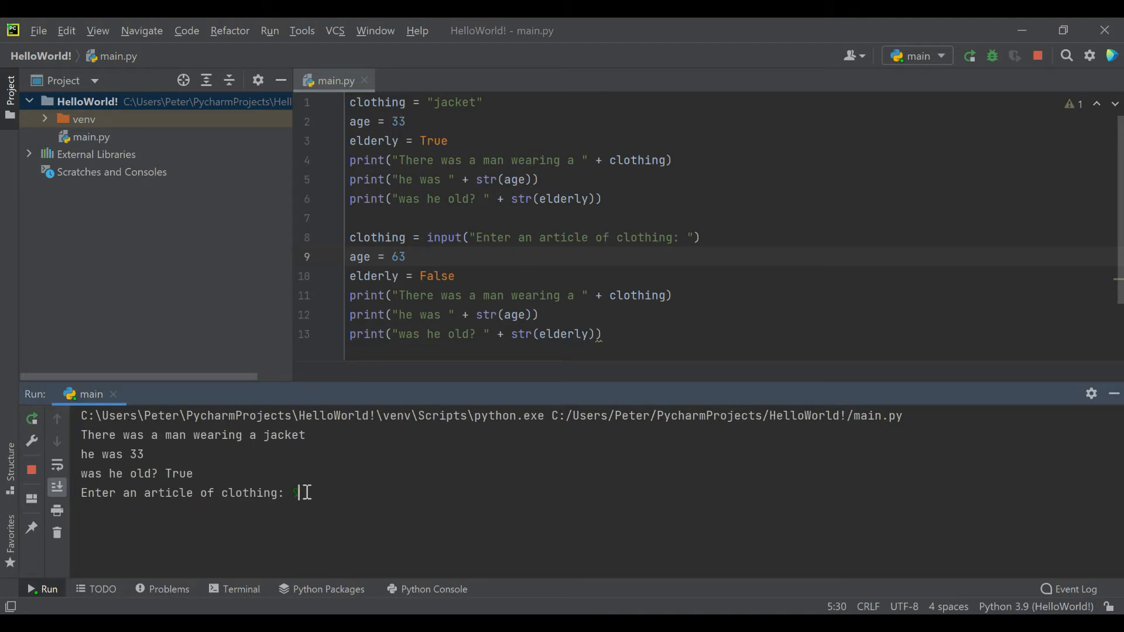
pyautogui.write('Shoes')
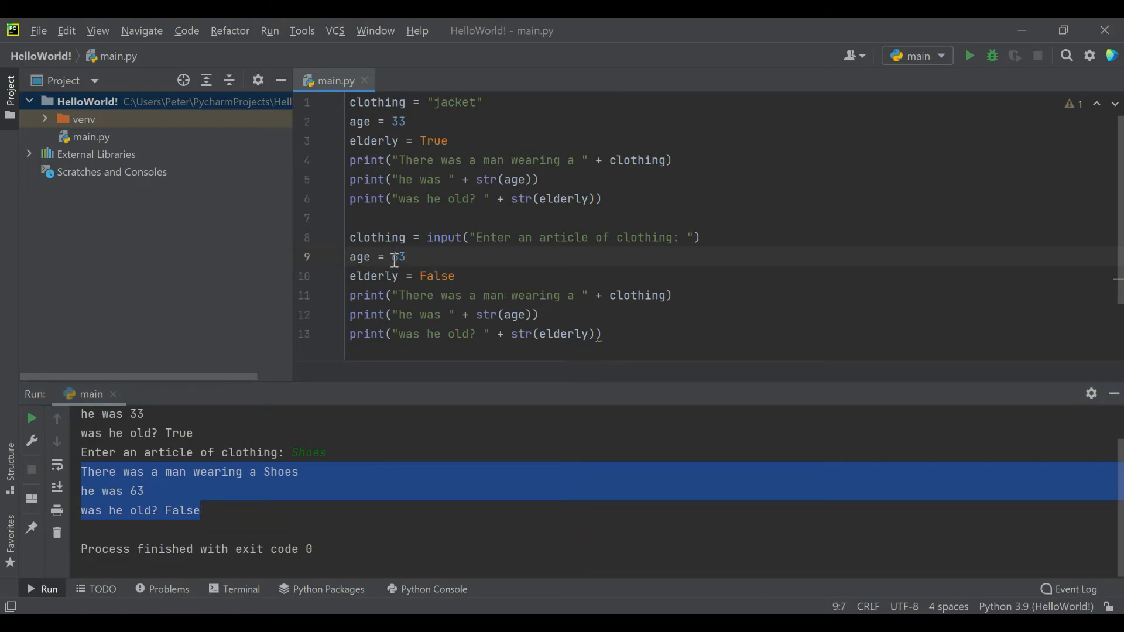
# Step: Make line 9 read age from input with the prompt 'Enter Age: '
pyautogui.write('input(')
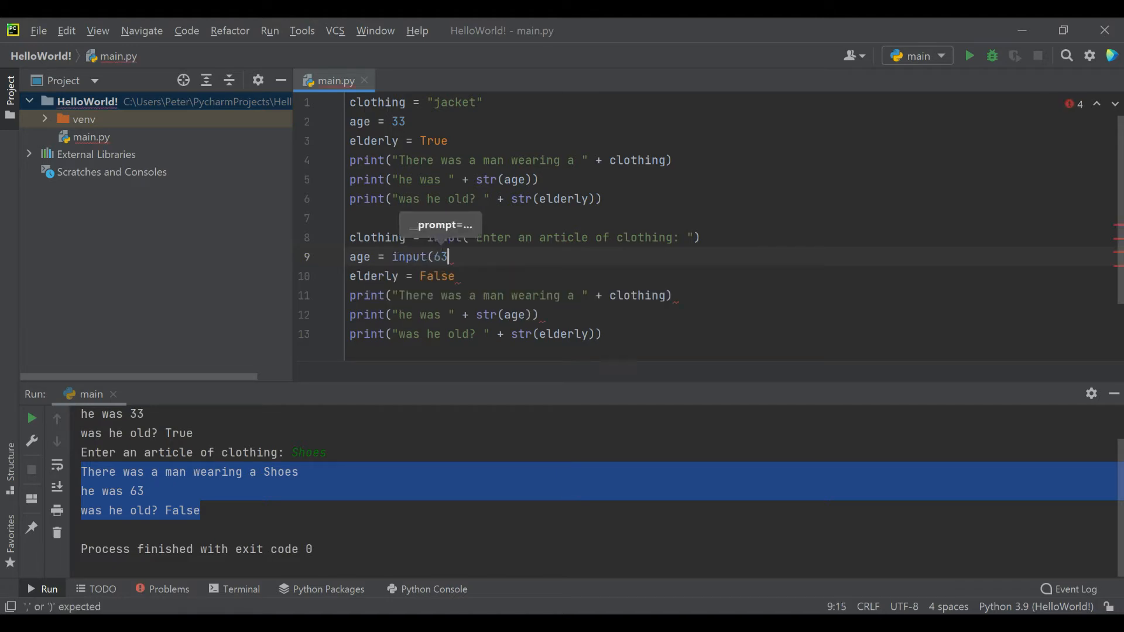
pyautogui.write("'Enter Age:")
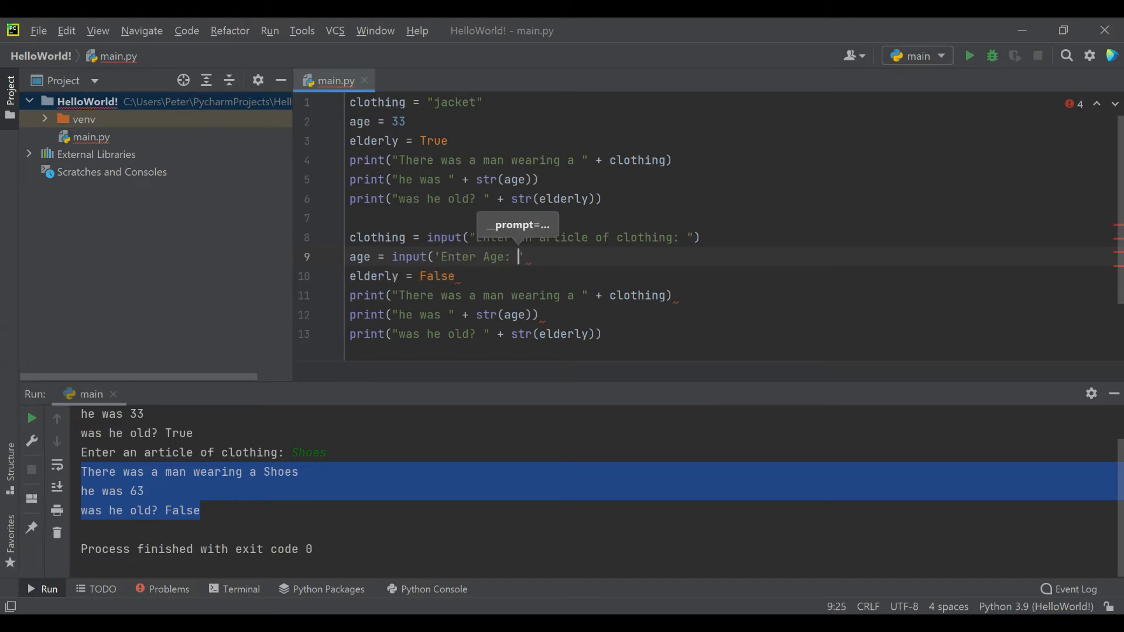
pyautogui.write("'")
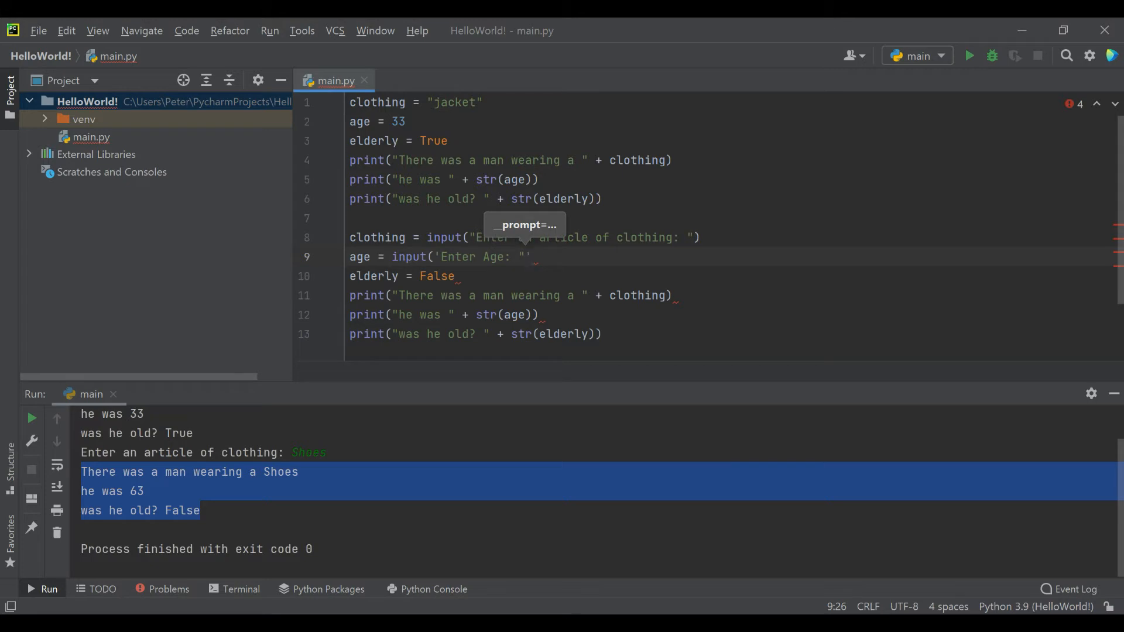
pyautogui.press('BackSpace')
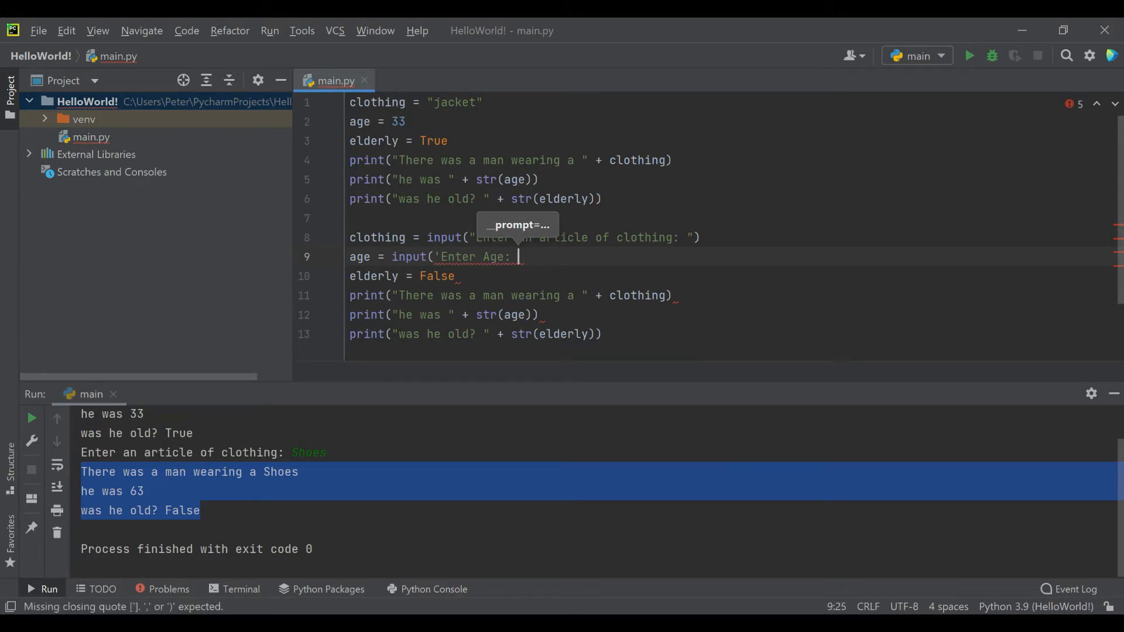
pyautogui.write("'")
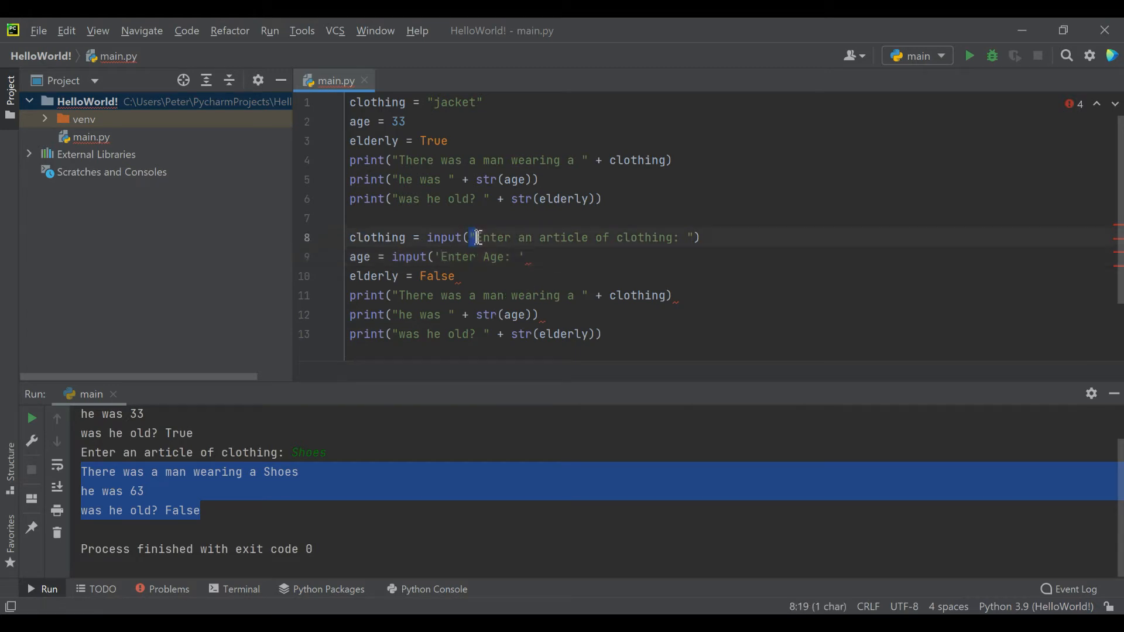
pyautogui.click(523, 256)
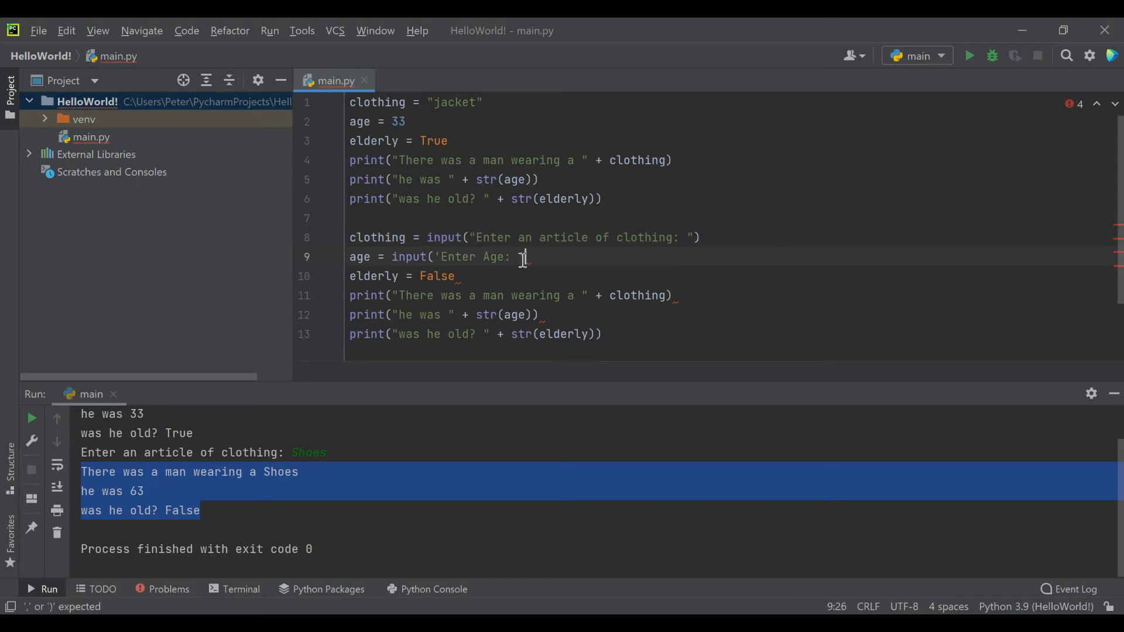
pyautogui.write(')')
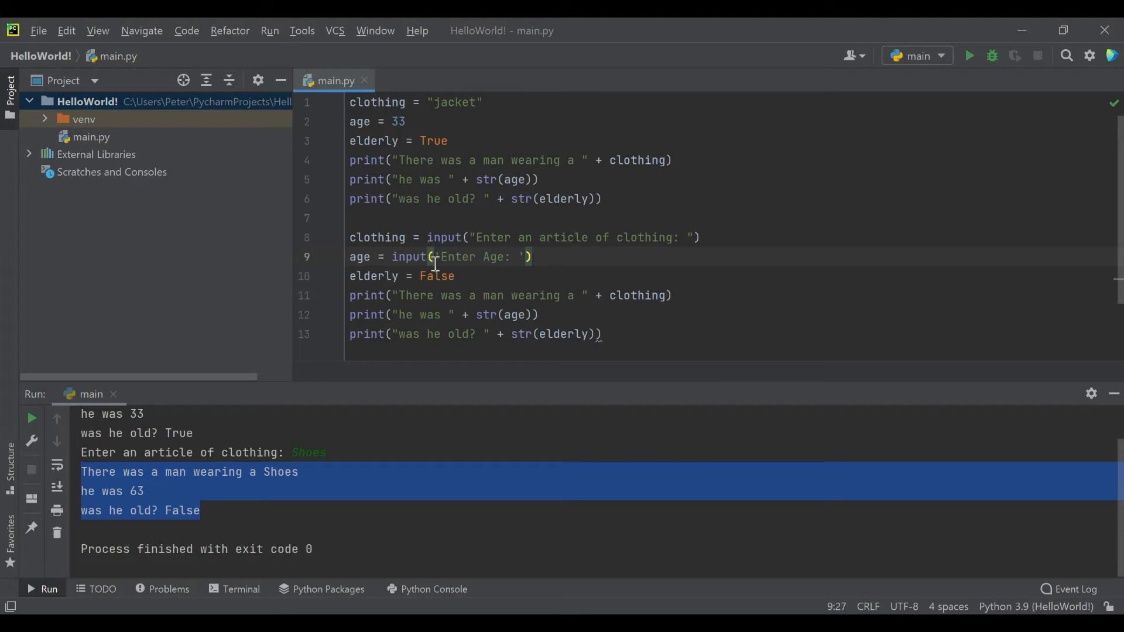
pyautogui.moveTo(653, 232)
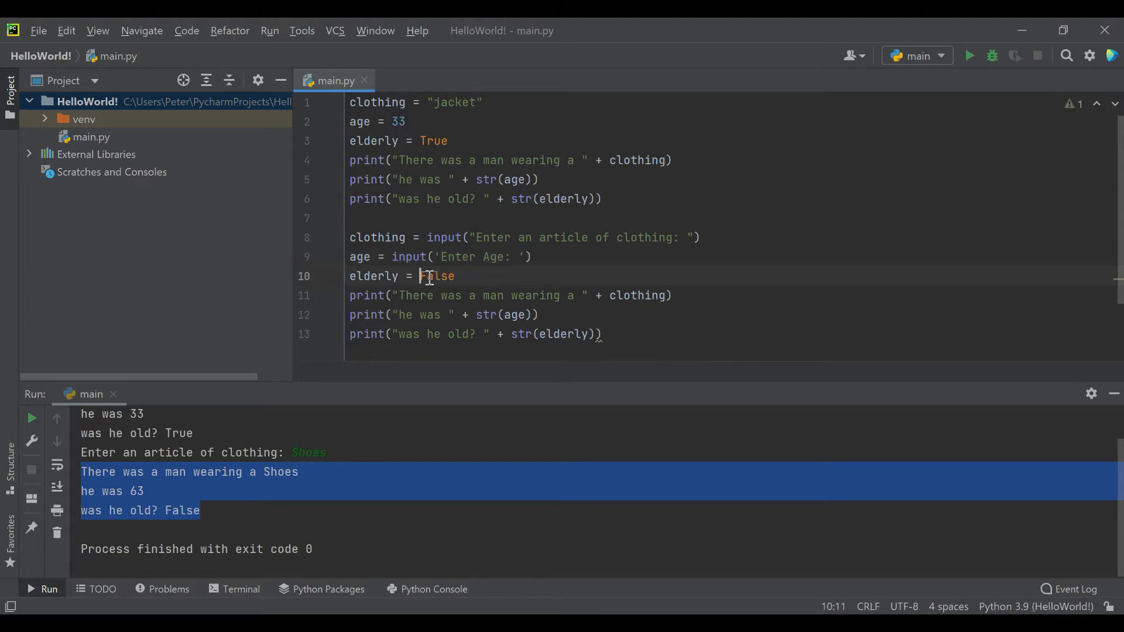
# Step: Make line 10 read elderly from input with the prompt 'Elderly? (T/F):'
pyautogui.write('e')
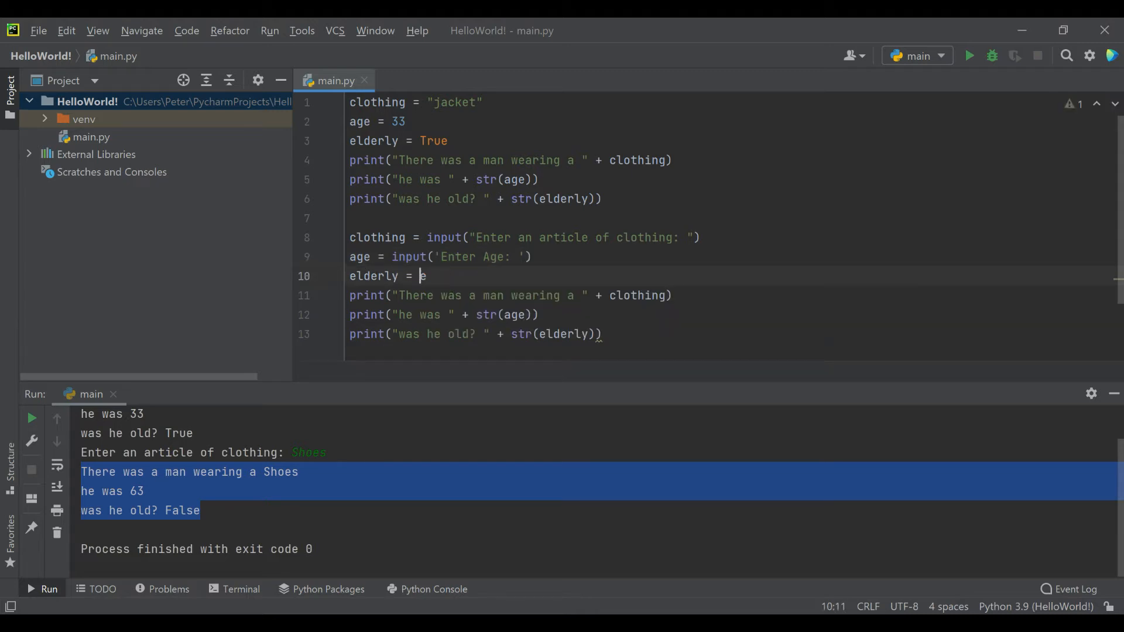
pyautogui.write('input()')
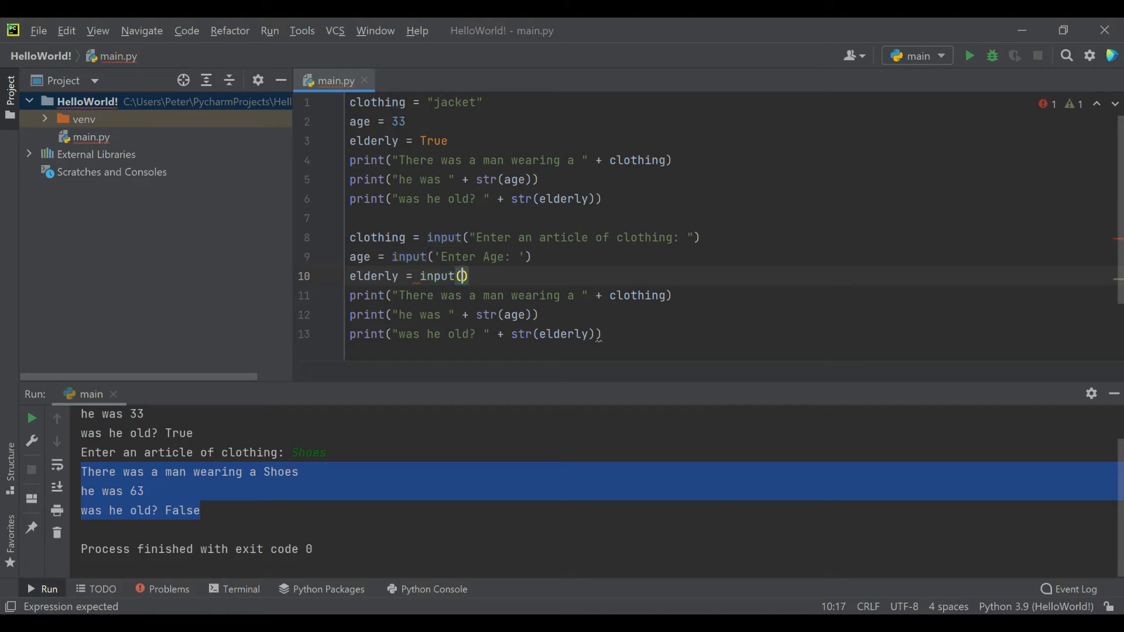
pyautogui.write('Elderly?')
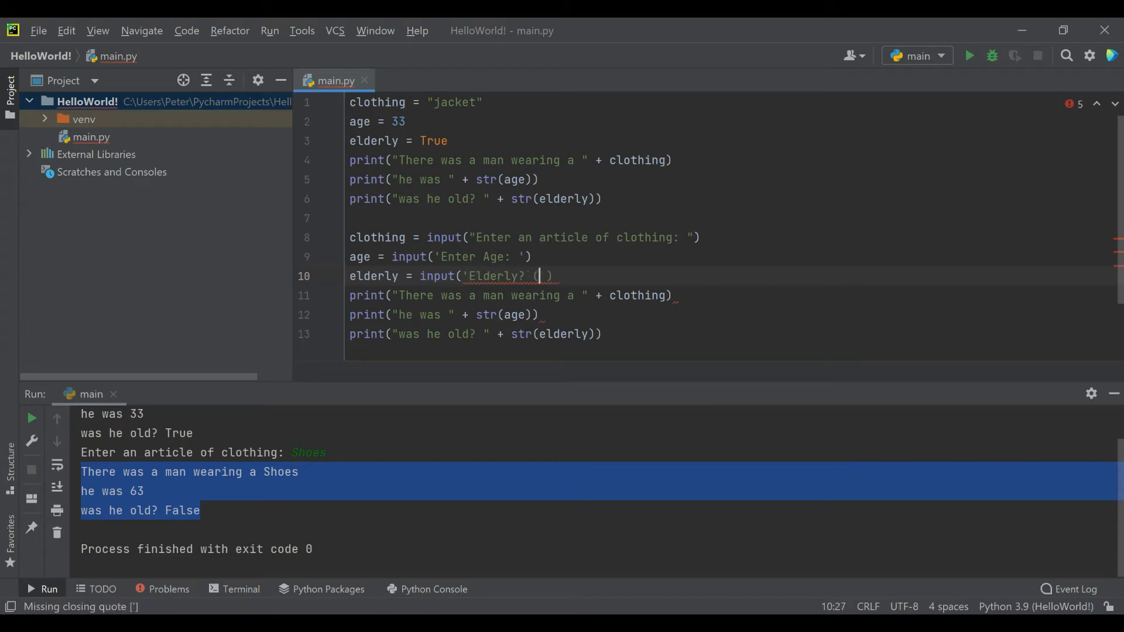
pyautogui.write('(T/F)')
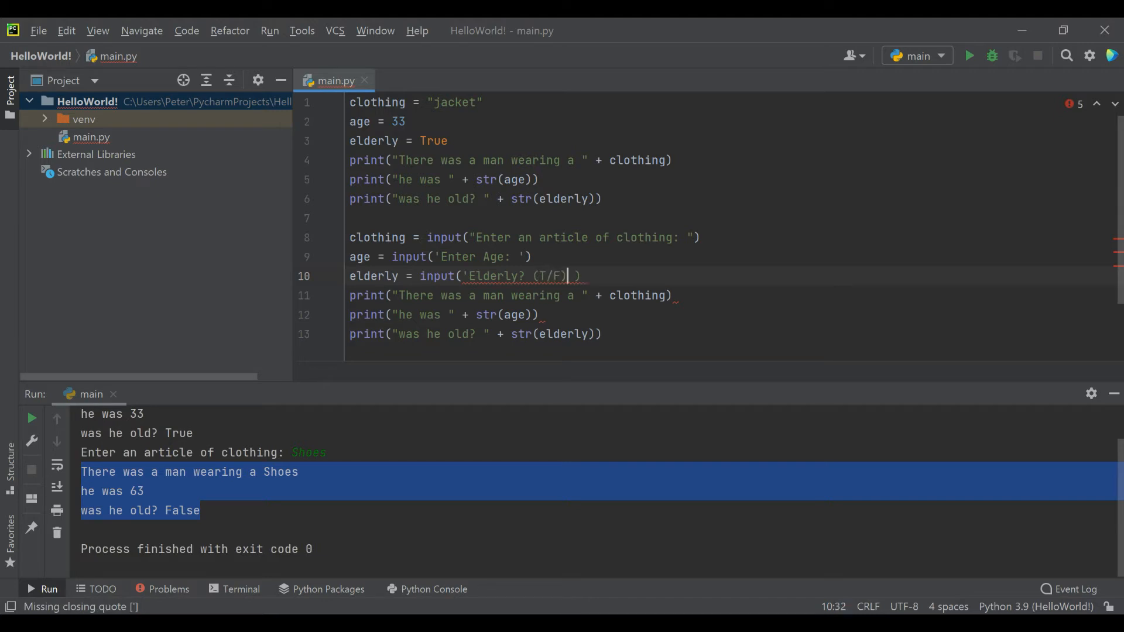
pyautogui.write('"')
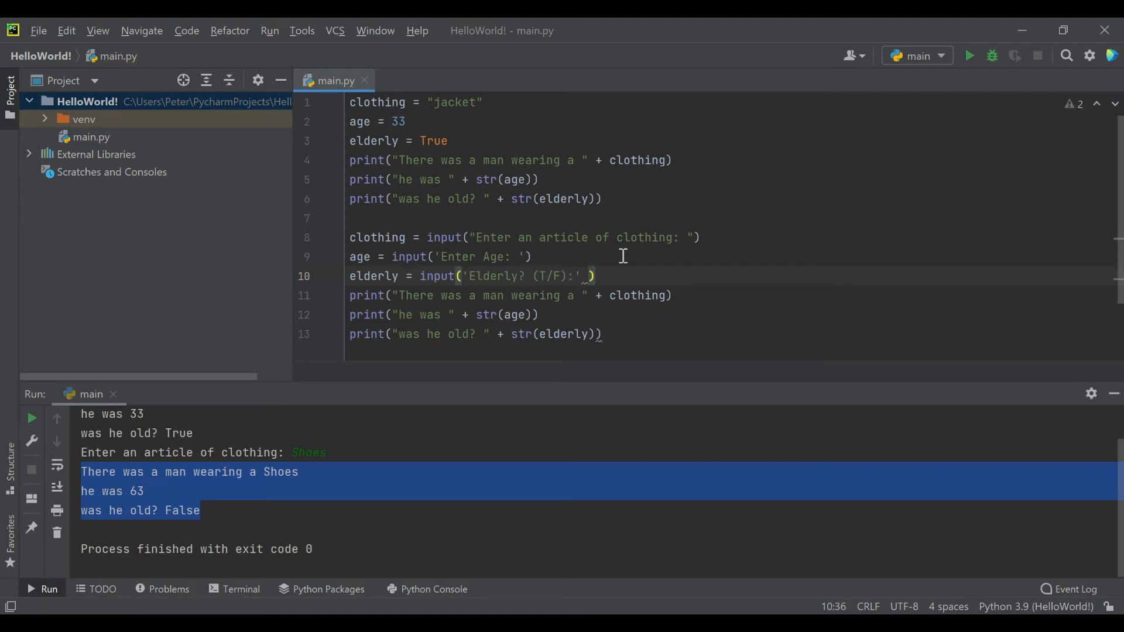
pyautogui.moveTo(968, 57)
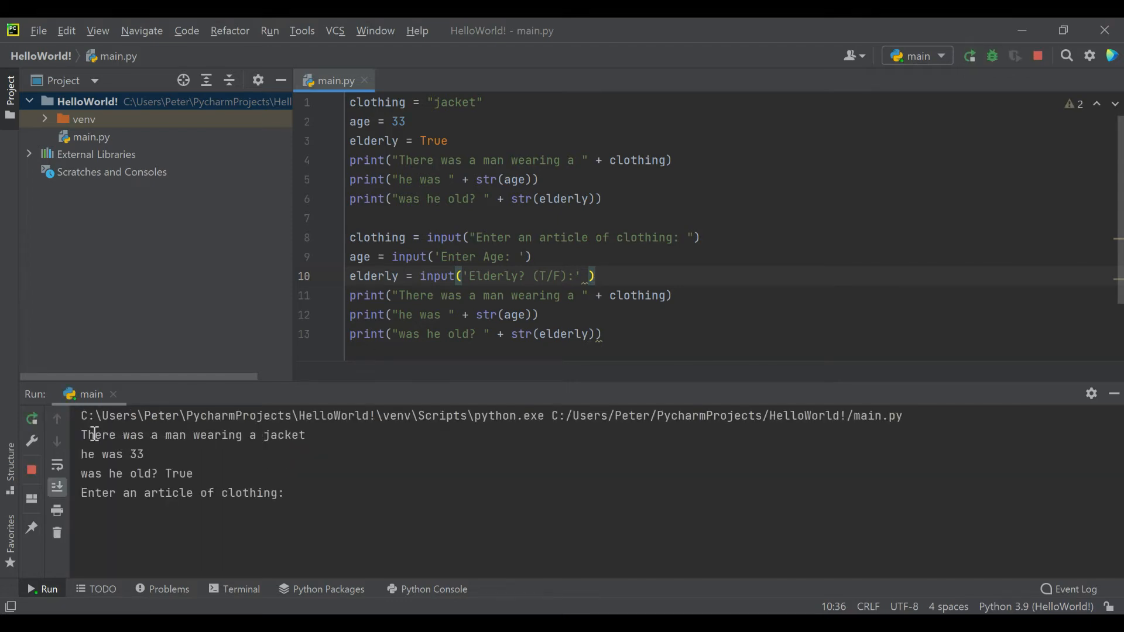
# Step: Run the script answering shirt, 24 and False at the prompts
pyautogui.moveTo(80, 434); pyautogui.dragTo(193, 473)
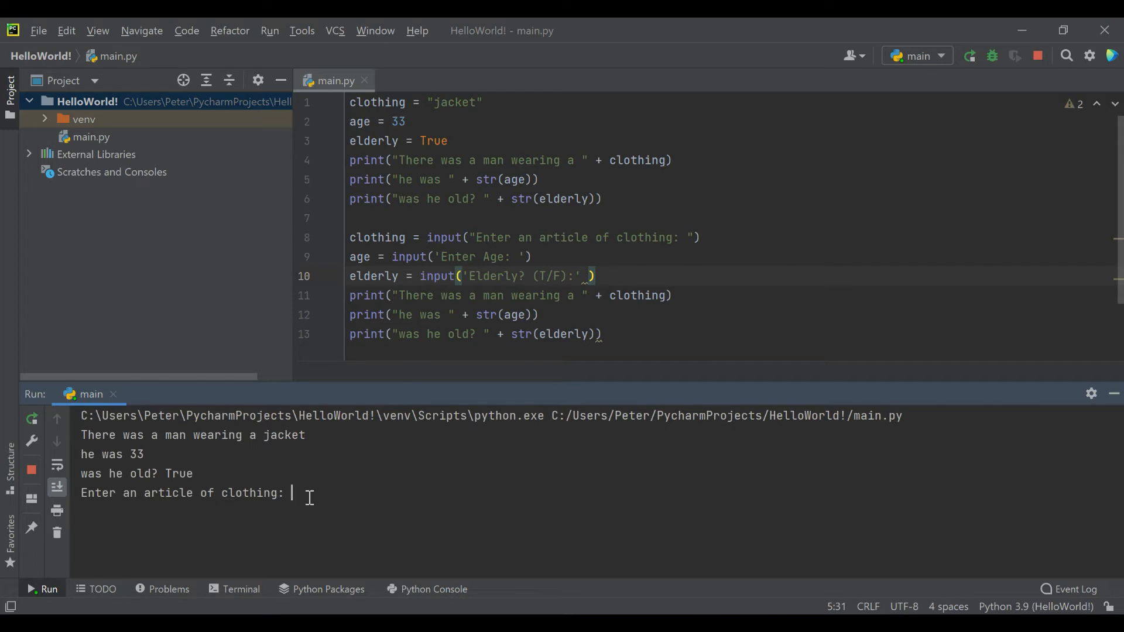
pyautogui.write('shirt')
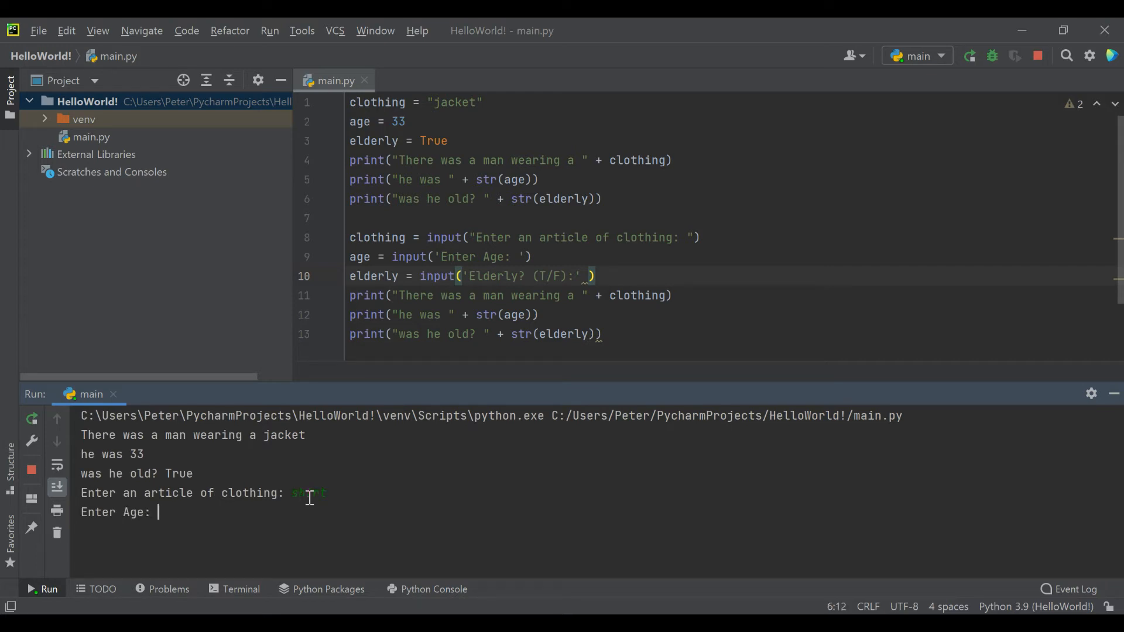
pyautogui.write('24')
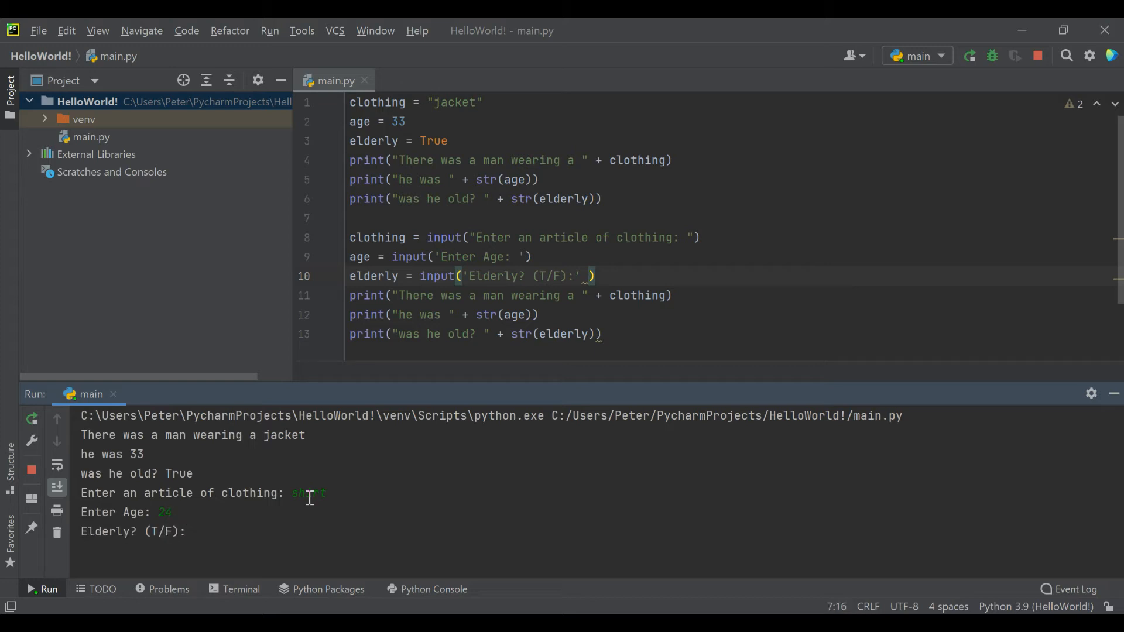
pyautogui.write('False')
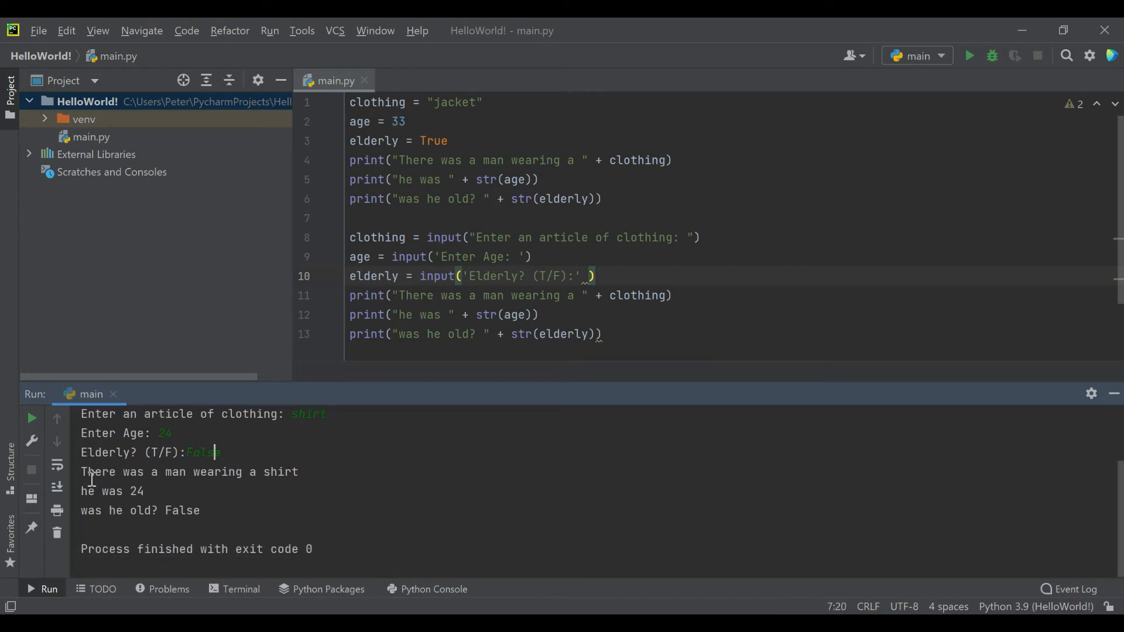
pyautogui.moveTo(80, 472); pyautogui.dragTo(203, 510)
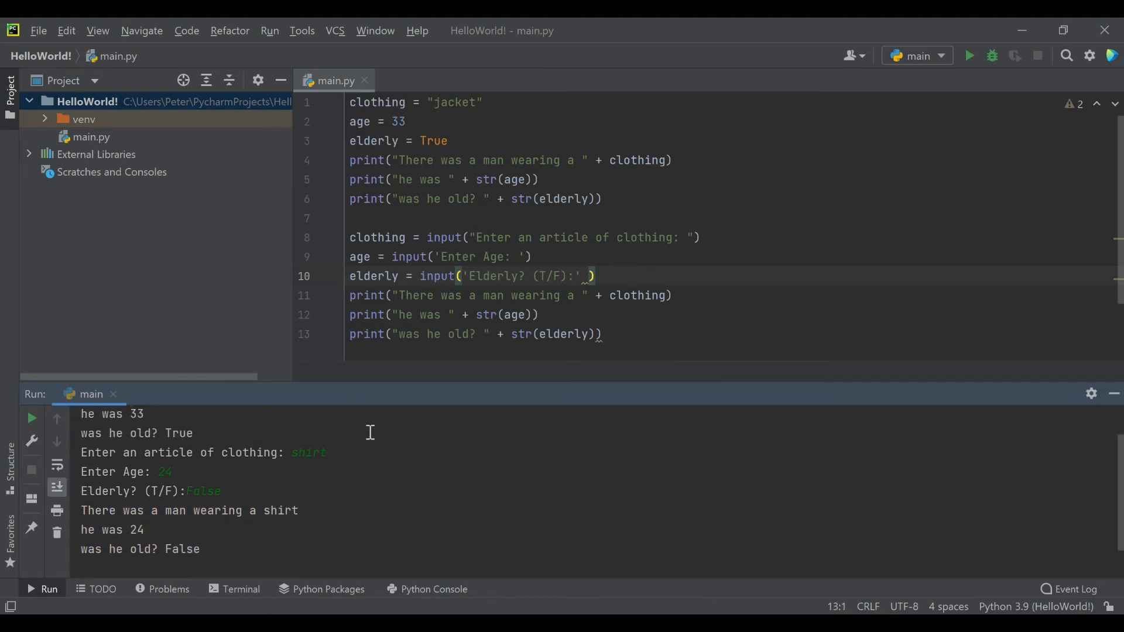
pyautogui.click(532, 257)
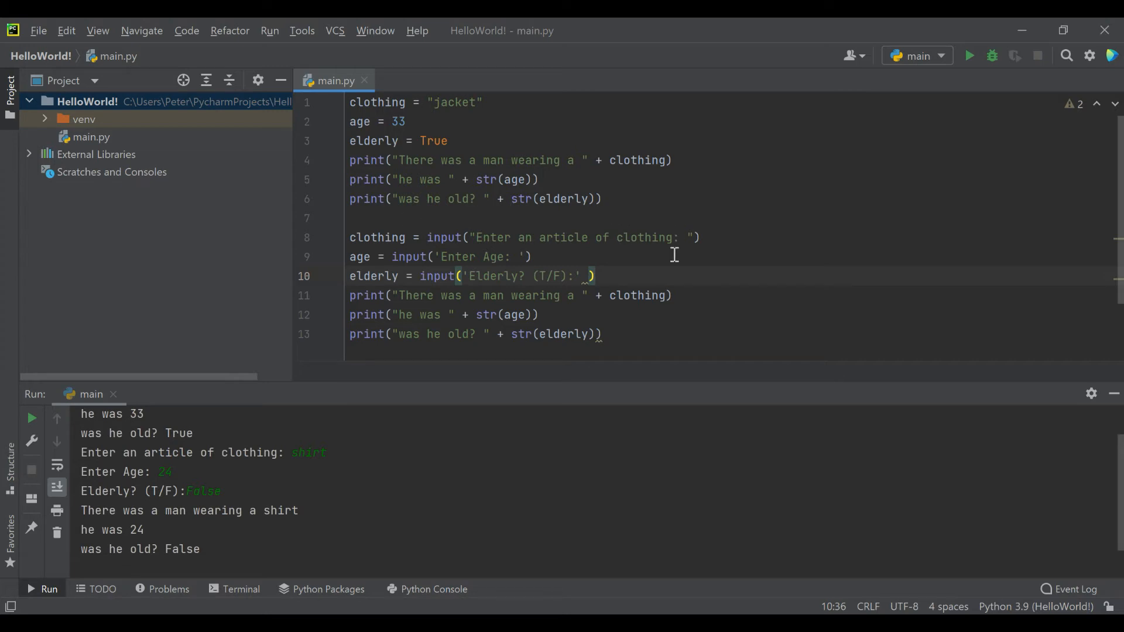
pyautogui.moveTo(593, 302)
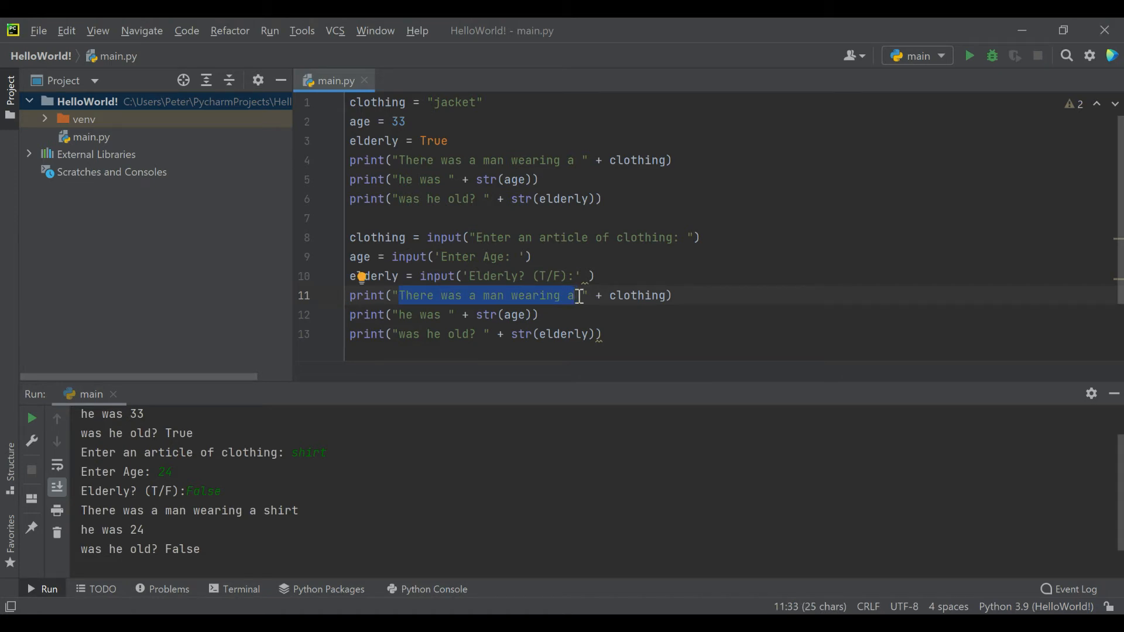
# Step: Change line 11 to print 'Your clothing item starts with ' plus clothing[0]
pyautogui.write('Your')
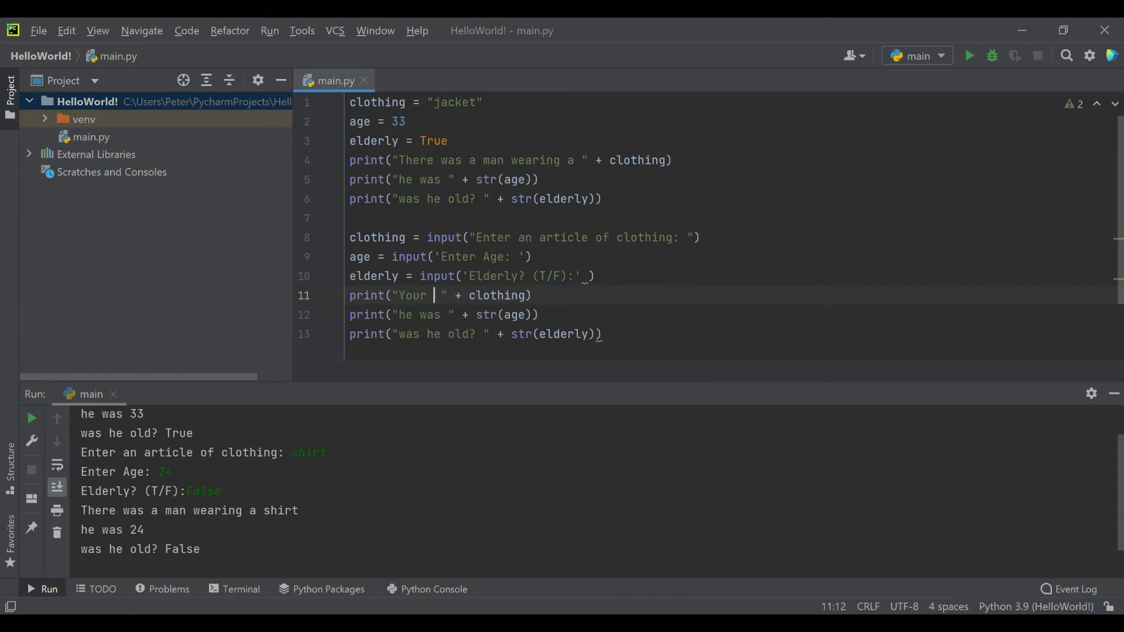
pyautogui.write('clothing i')
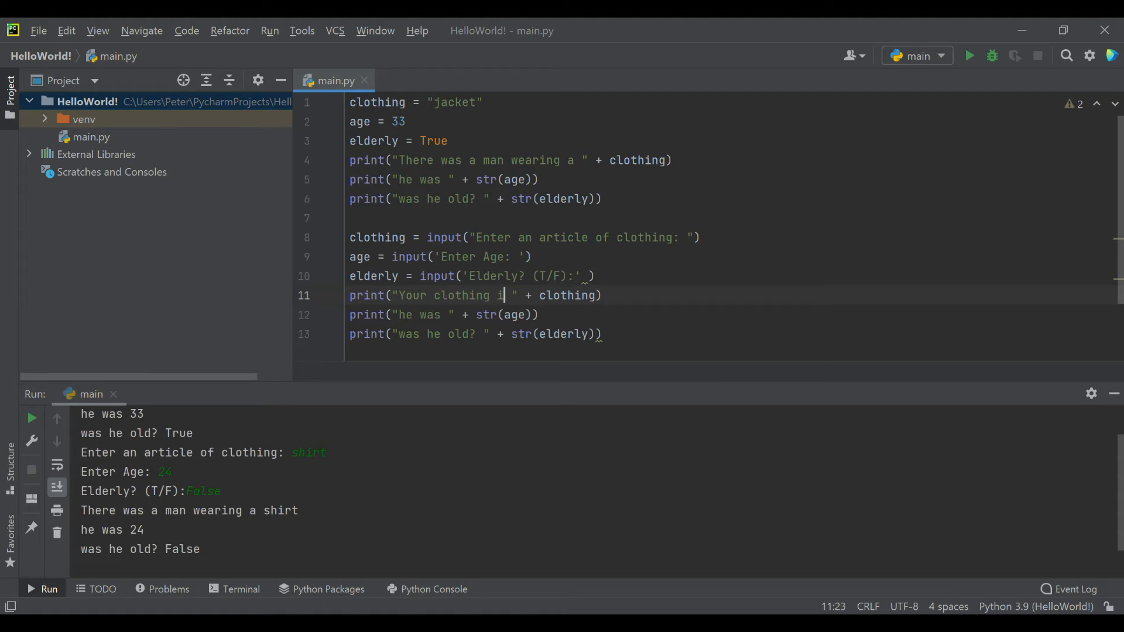
pyautogui.write('item starts')
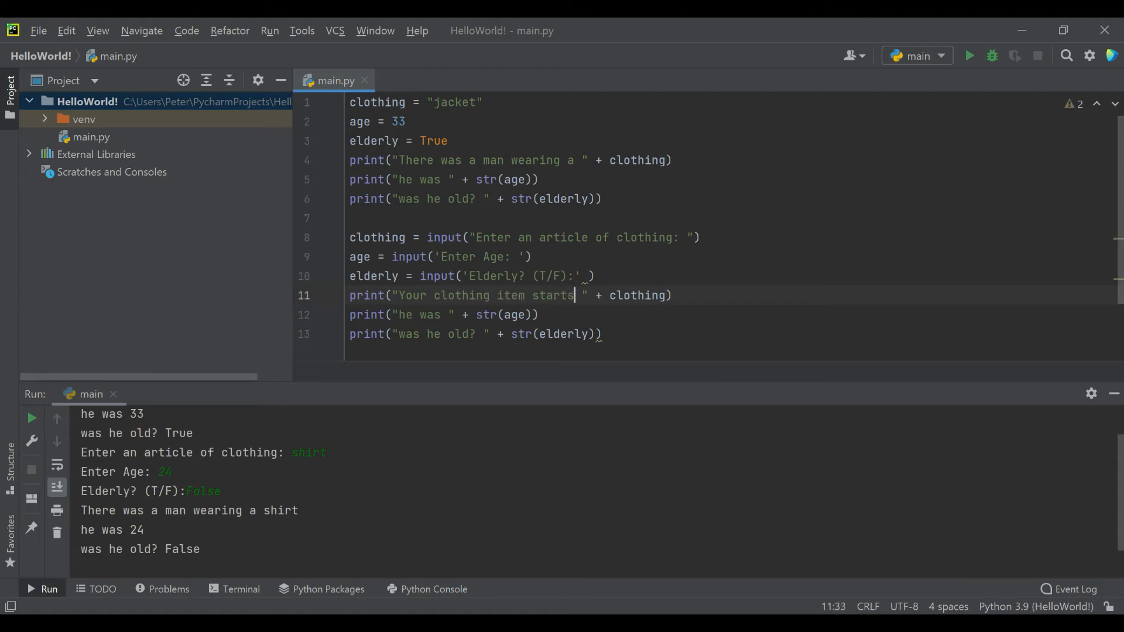
pyautogui.write('with')
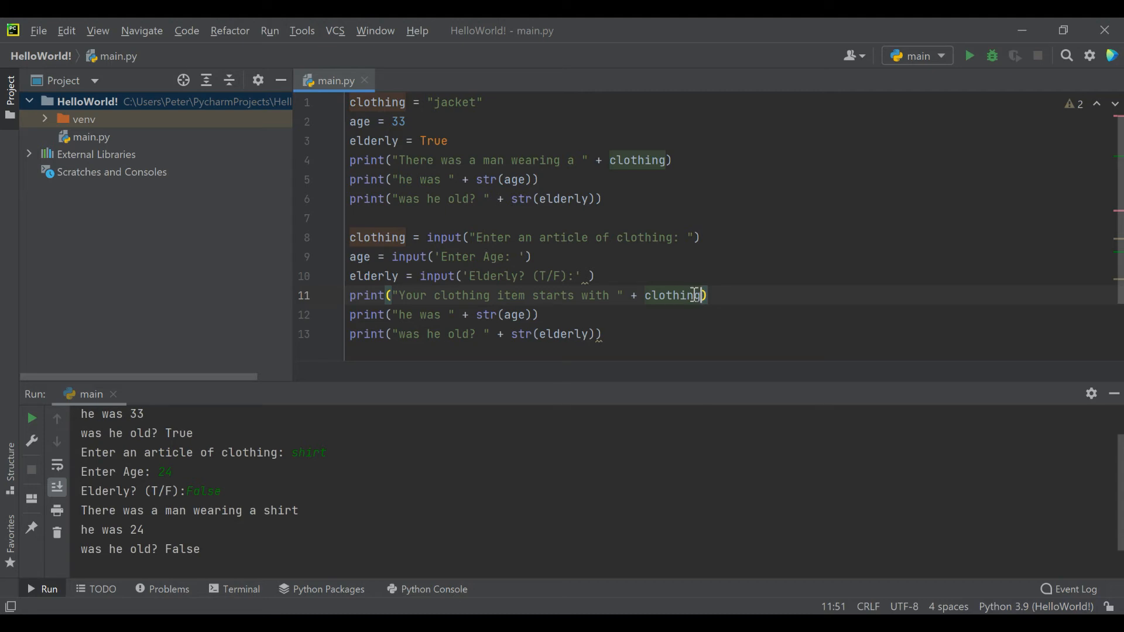
pyautogui.write('[]')
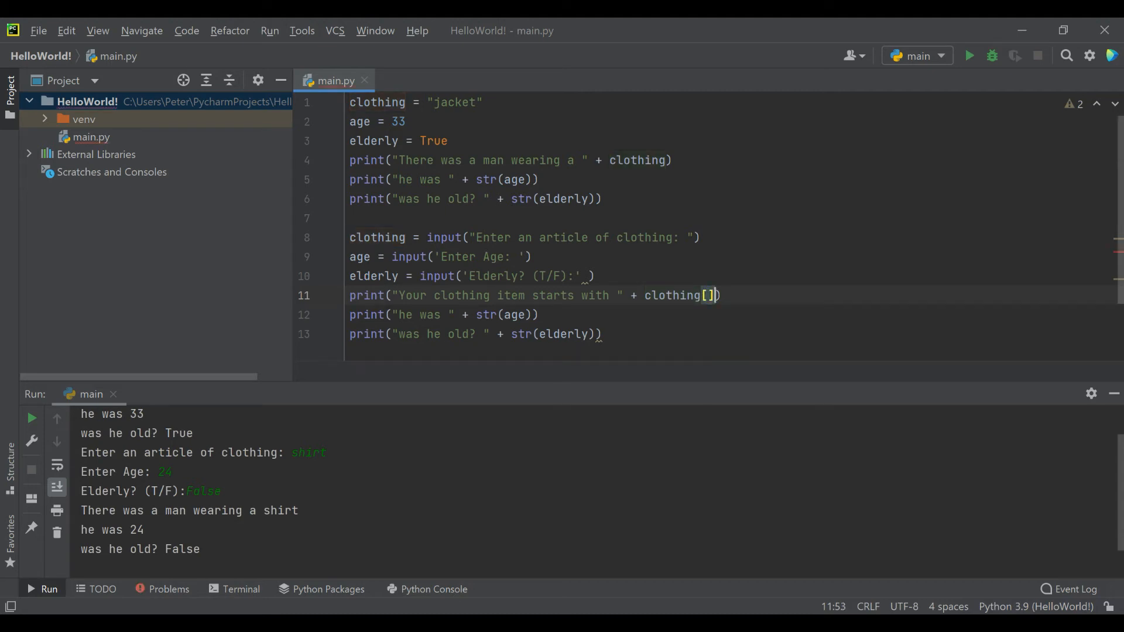
pyautogui.write('0')
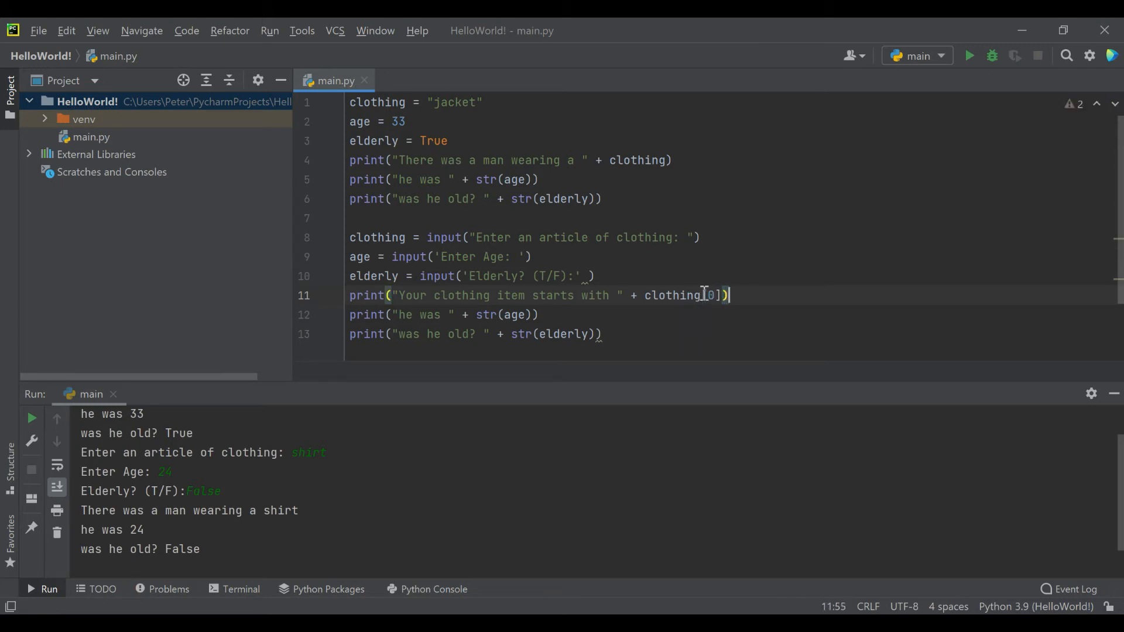
# Step: Run the script answering hat, 24 and true at the prompts
pyautogui.click(968, 55)
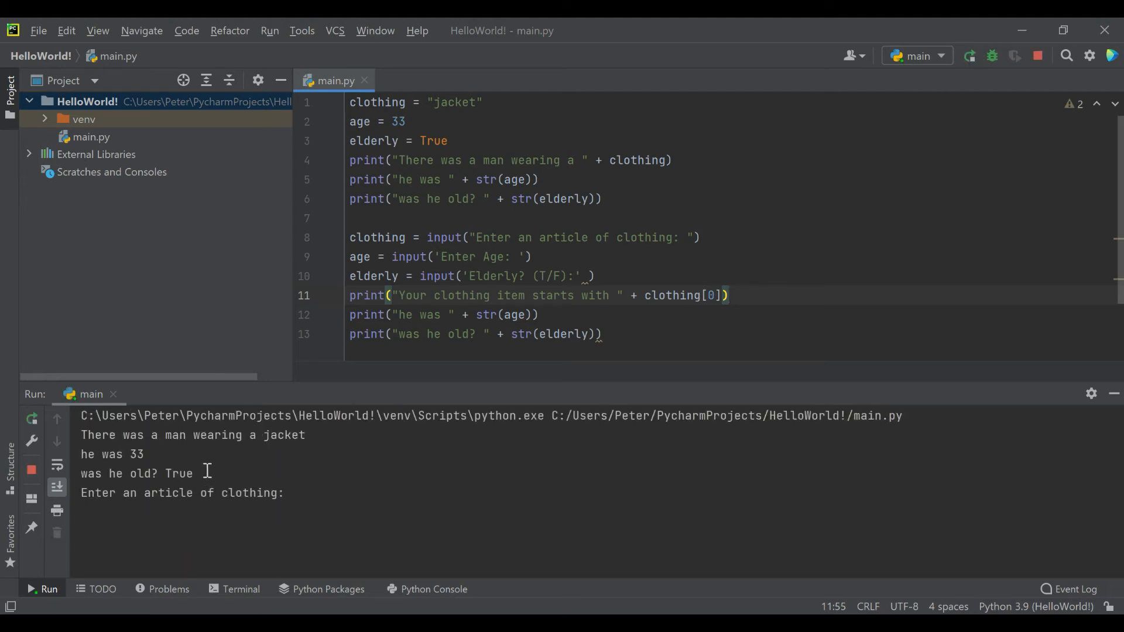
pyautogui.click(323, 492)
pyautogui.write('ha')
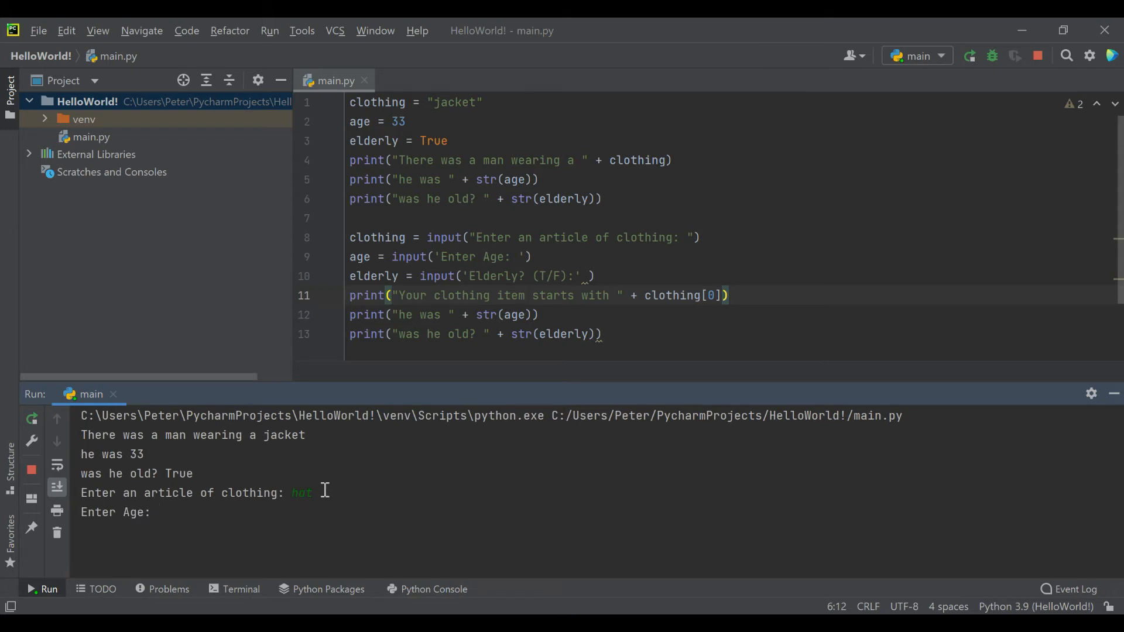
pyautogui.write('true')
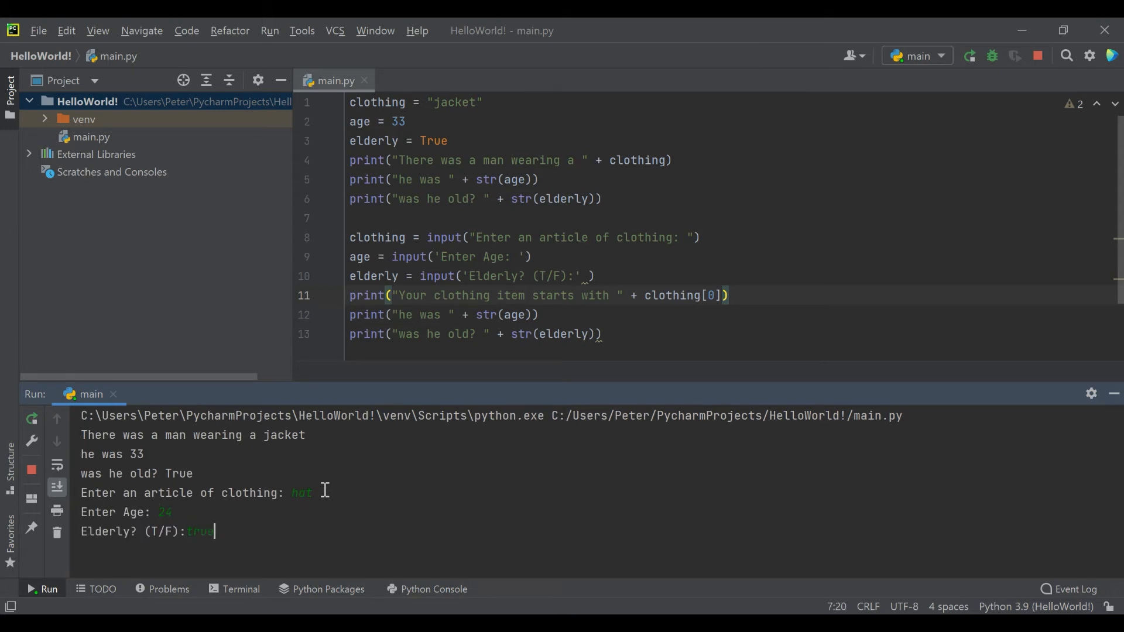
pyautogui.press('enter')
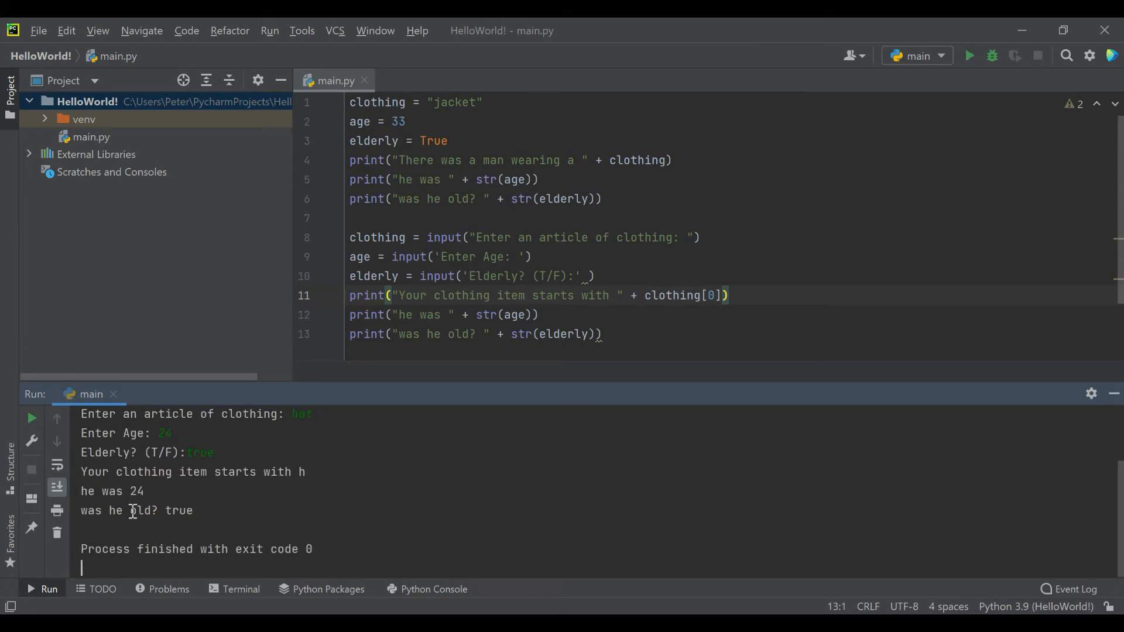
pyautogui.moveTo(693, 319)
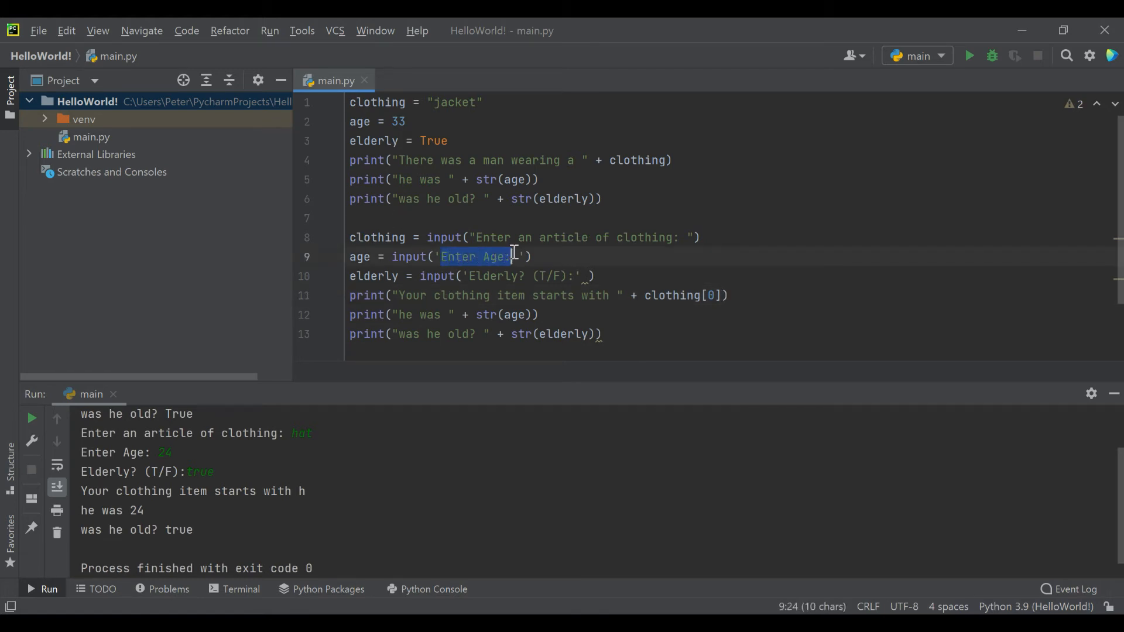
# Step: Strip line 12 down to print( (age)), removing the 'he was ' string and str
pyautogui.click(591, 257)
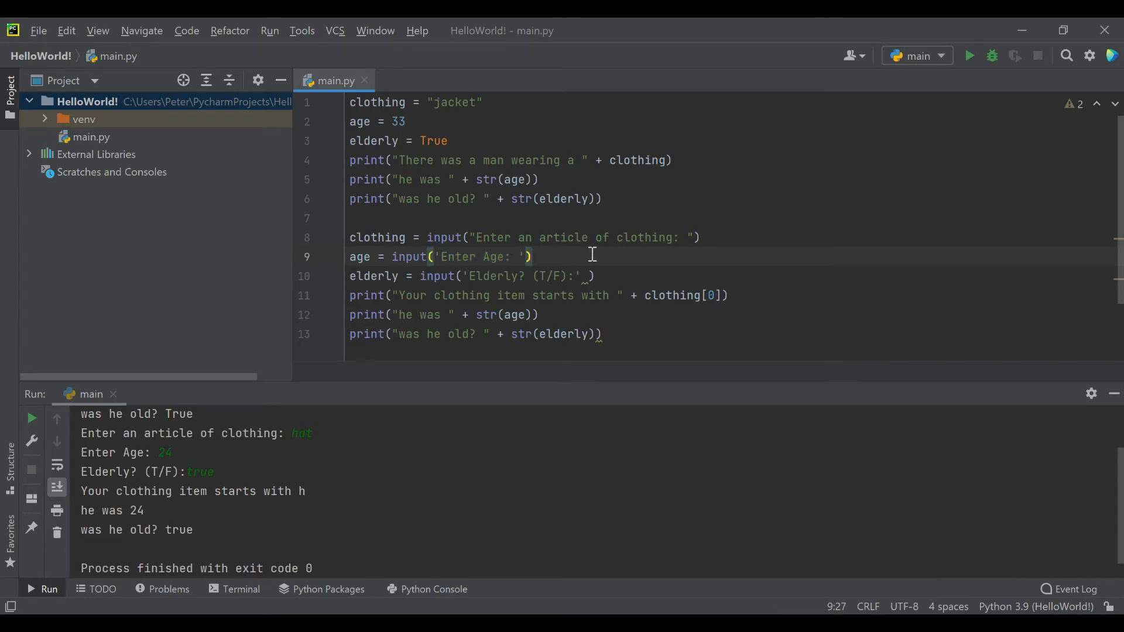
pyautogui.moveTo(622, 295)
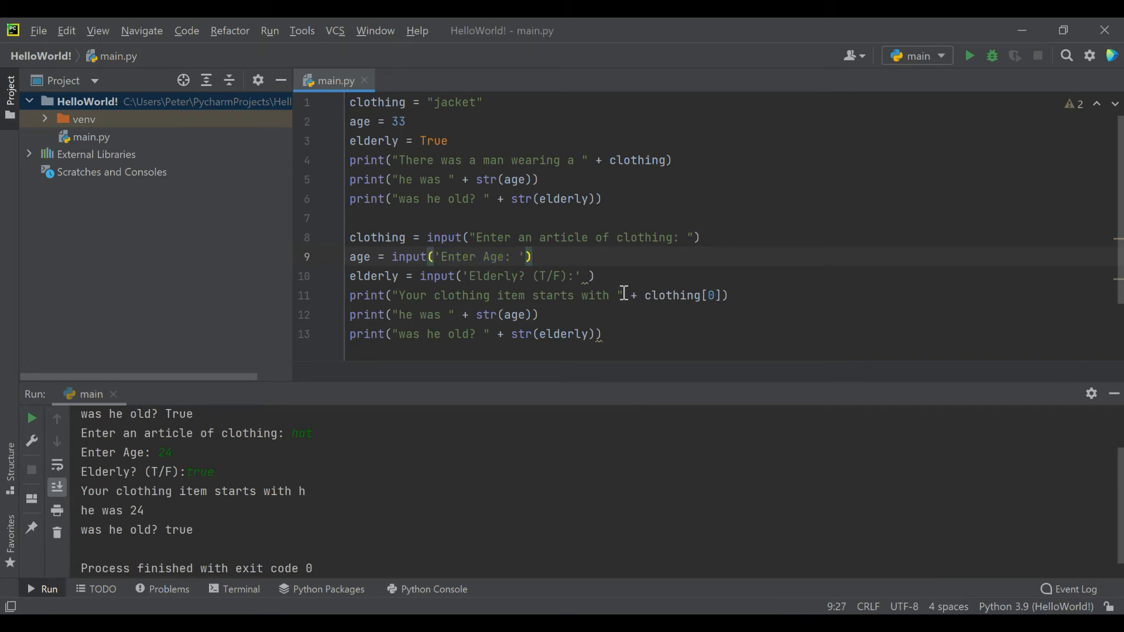
pyautogui.moveTo(521, 276)
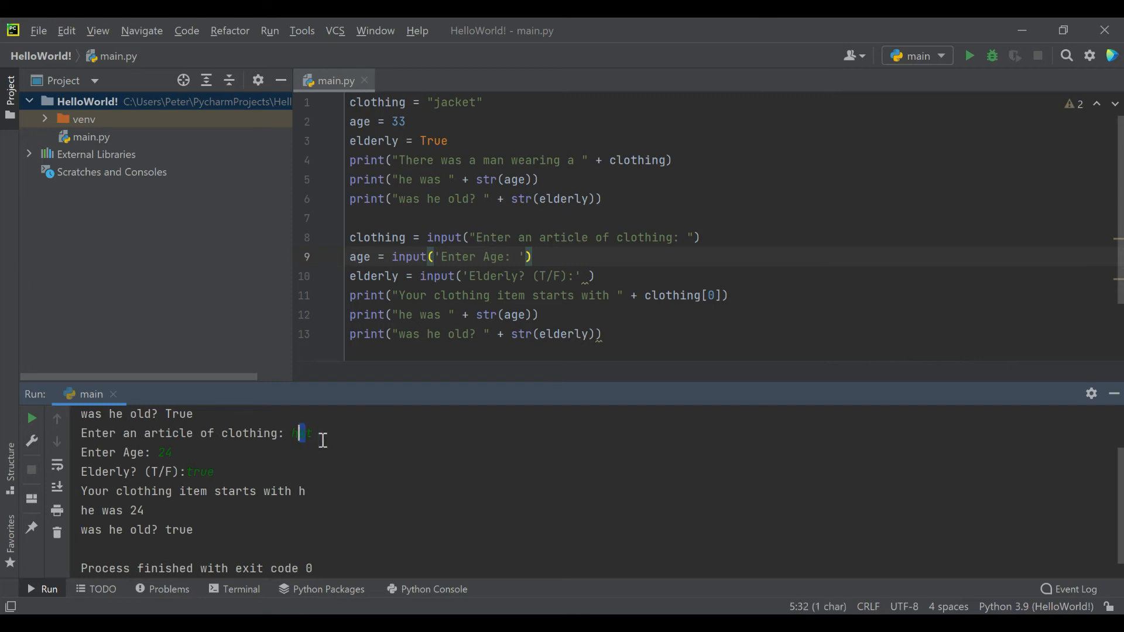
pyautogui.write('hat')
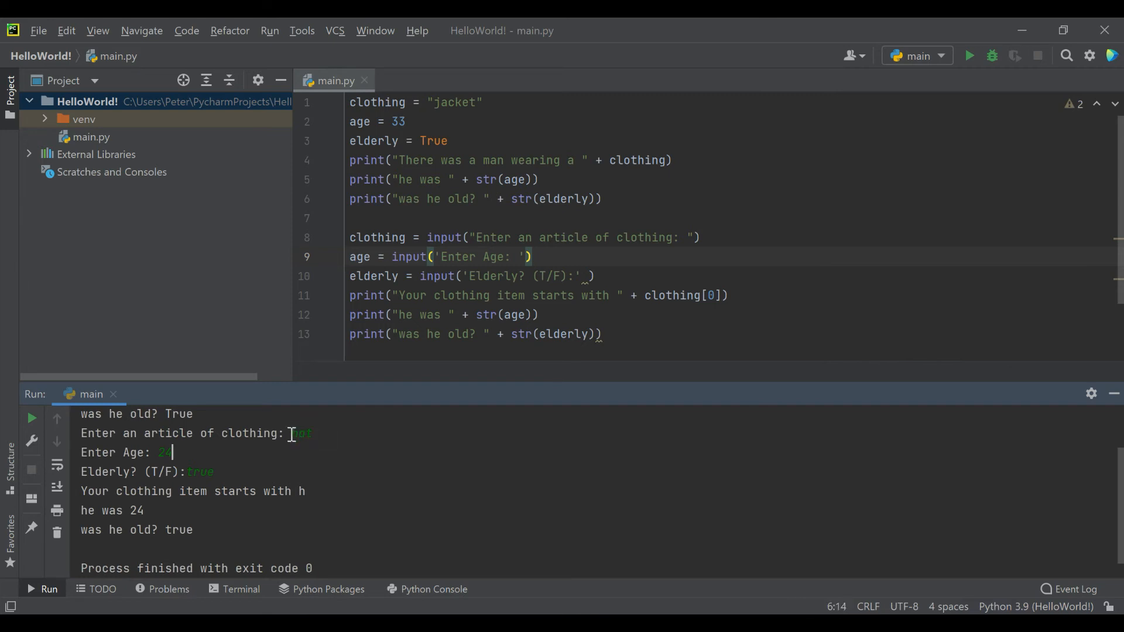
pyautogui.doubleClick(301, 434)
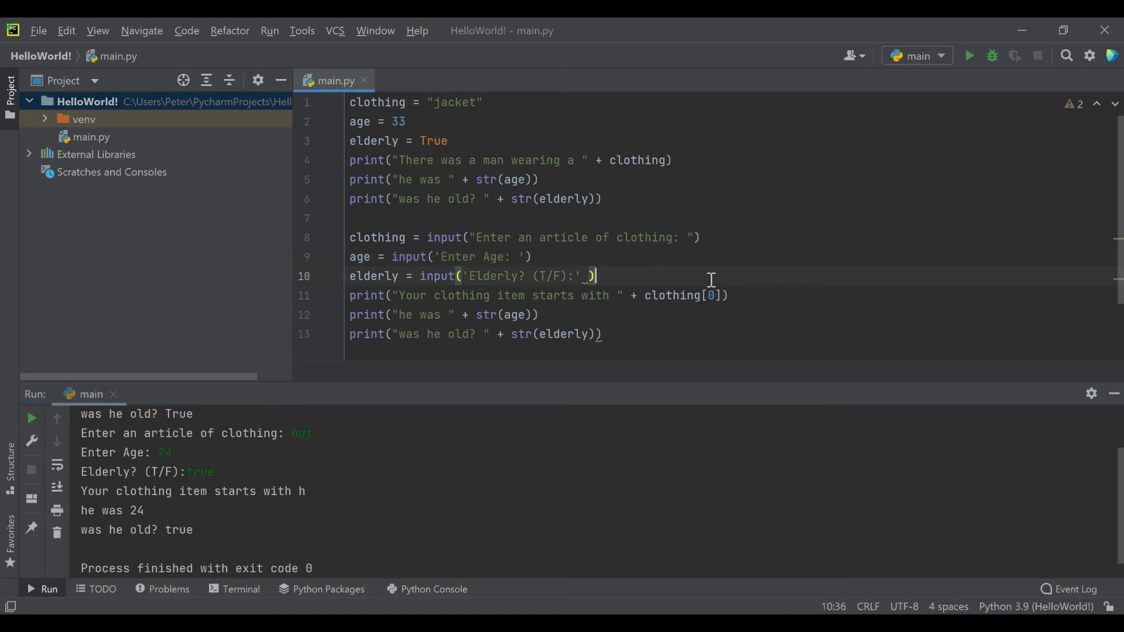
pyautogui.moveTo(453, 302)
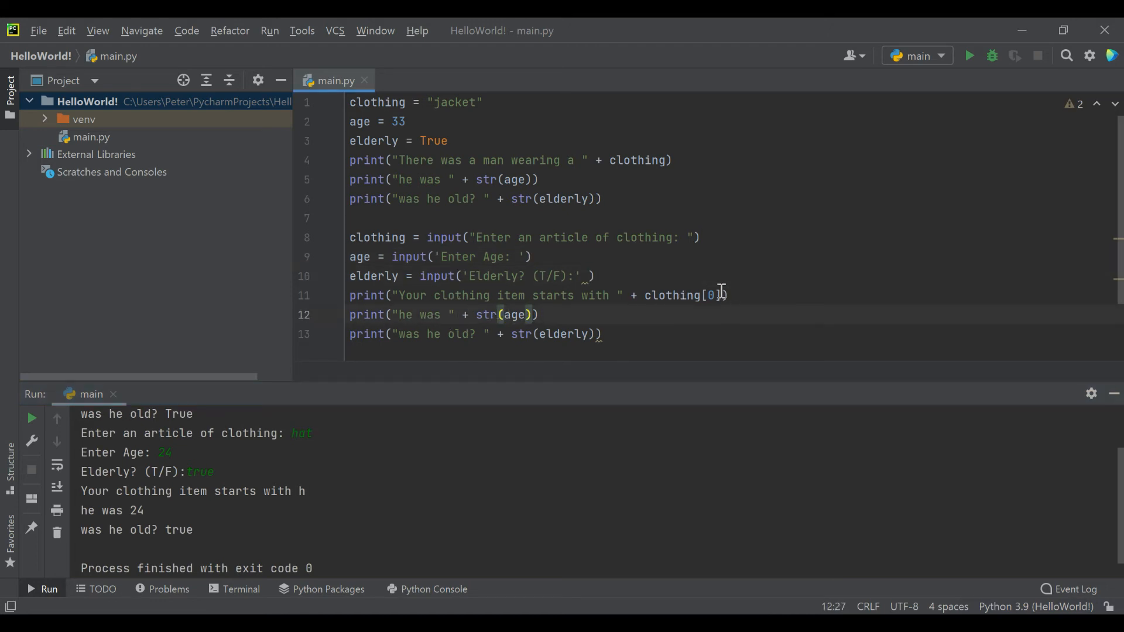
pyautogui.moveTo(672, 295)
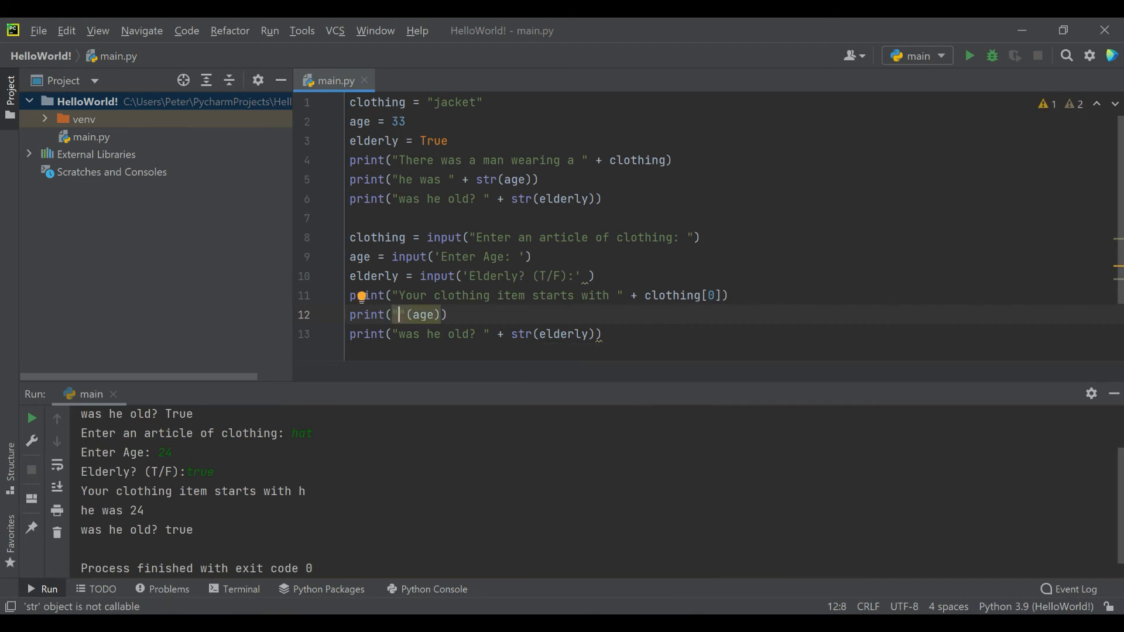
# Step: Make line 12 print 'in ten years you will be' plus str(10 + (age))
pyautogui.write('t')
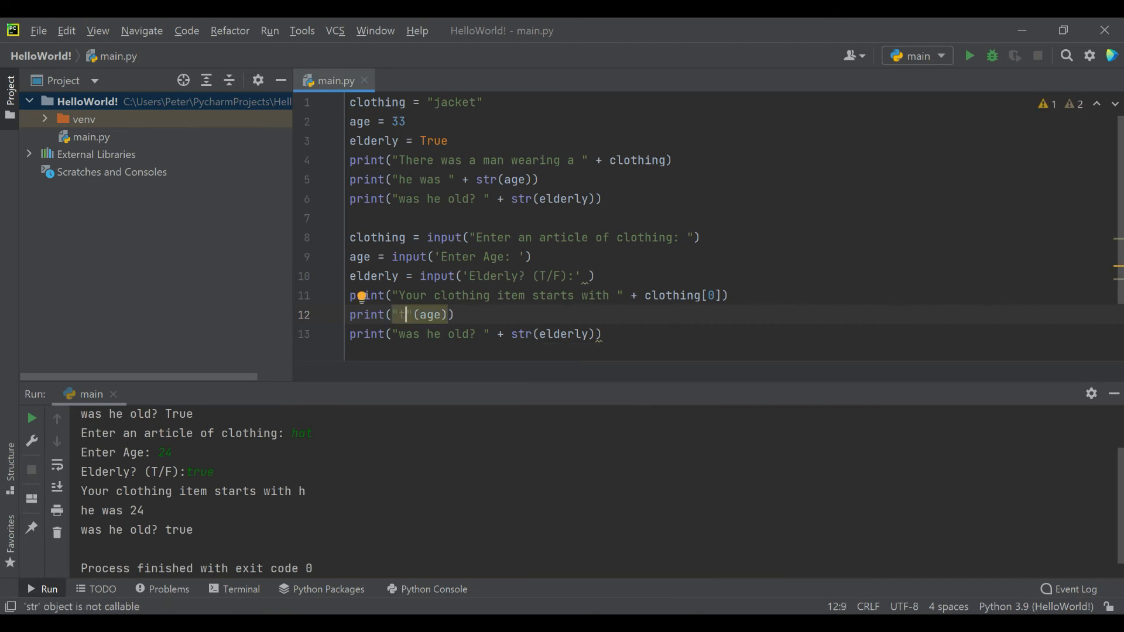
pyautogui.write('in ten')
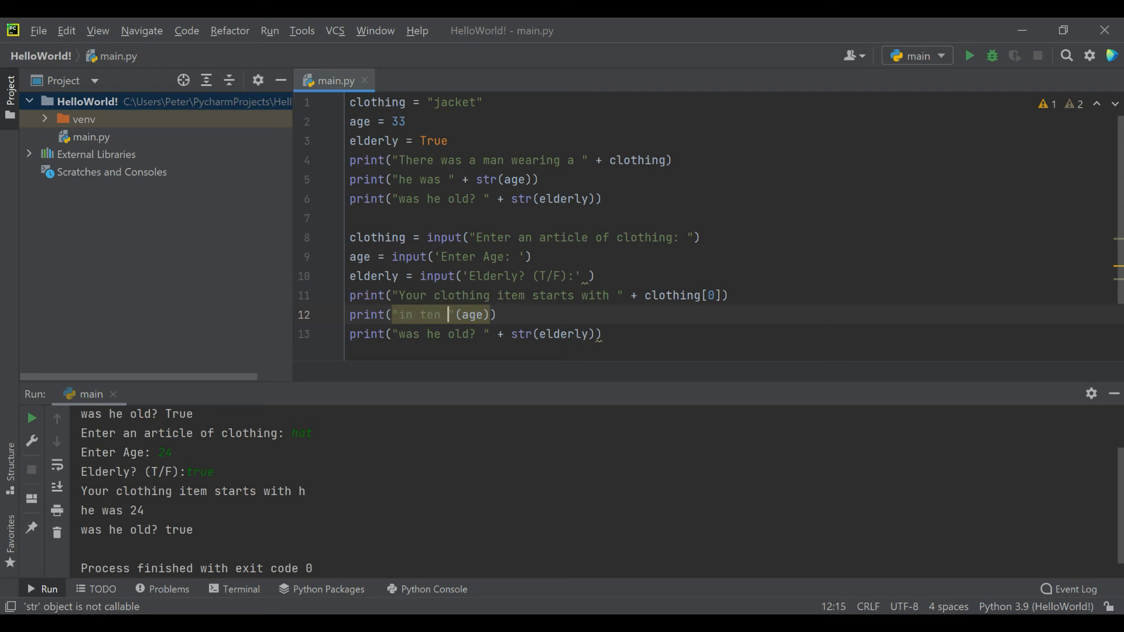
pyautogui.write('years you will')
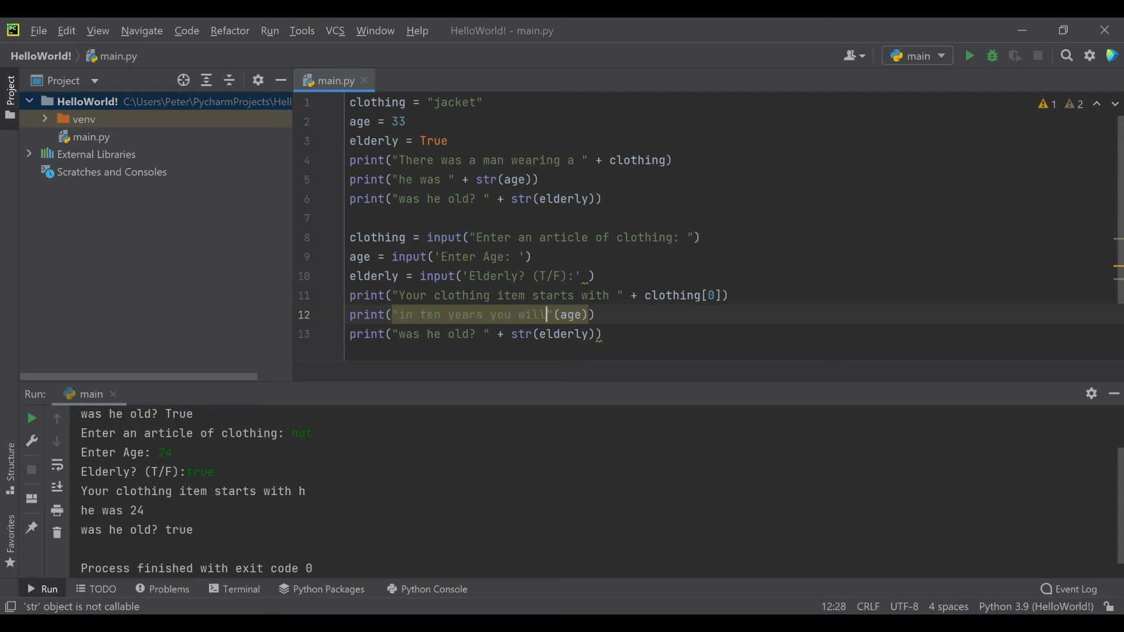
pyautogui.write('be')
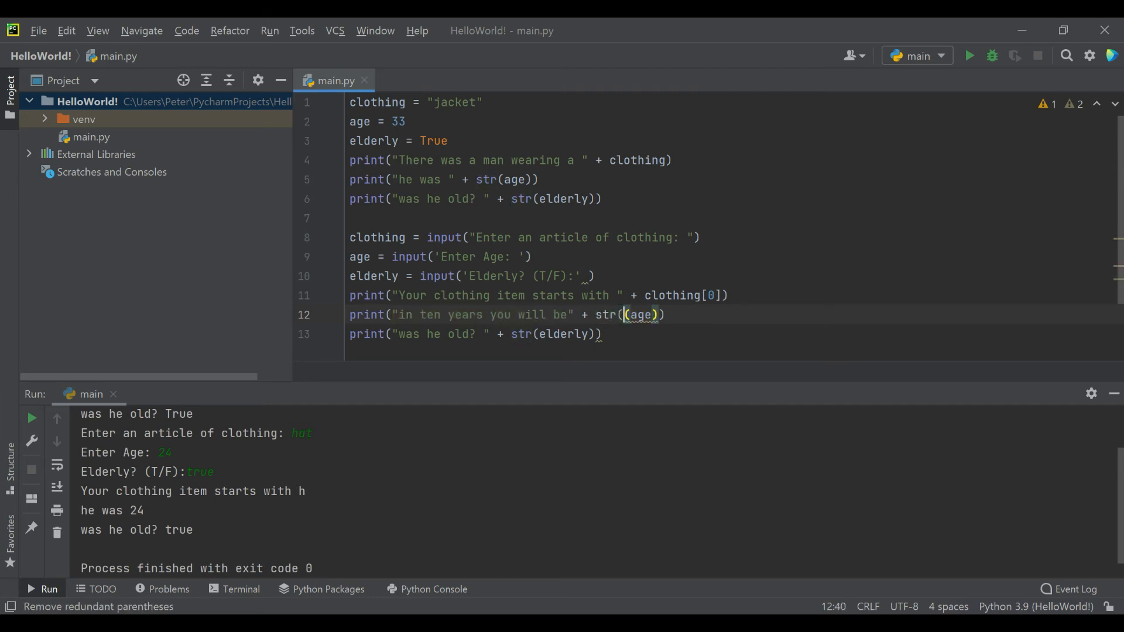
pyautogui.write('10 +')
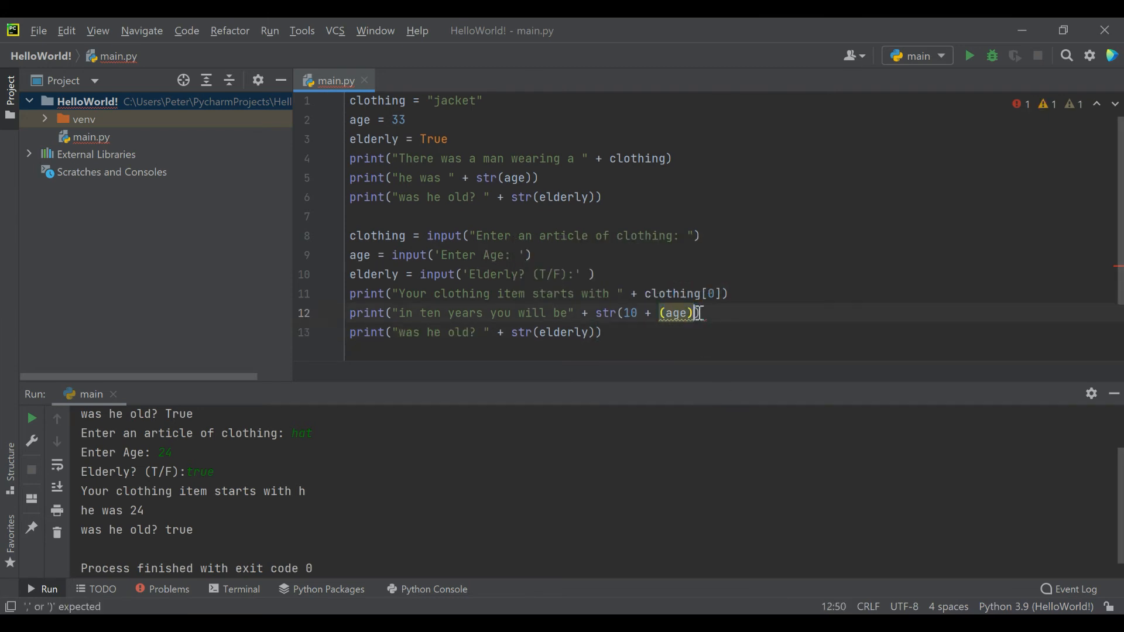
pyautogui.write(')')
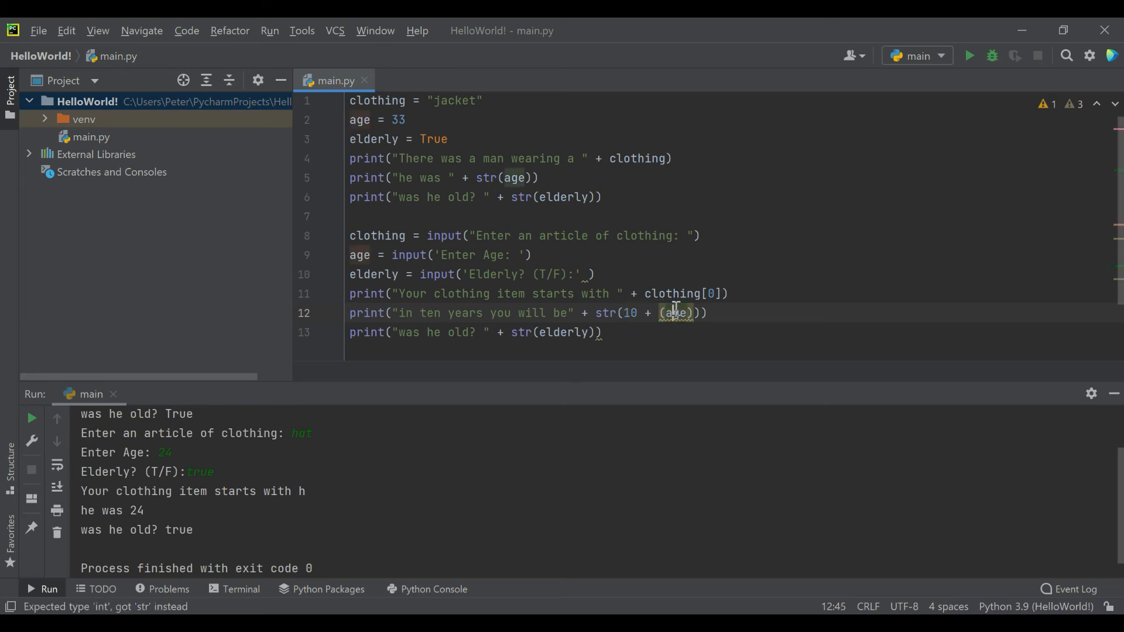
pyautogui.moveTo(969, 55)
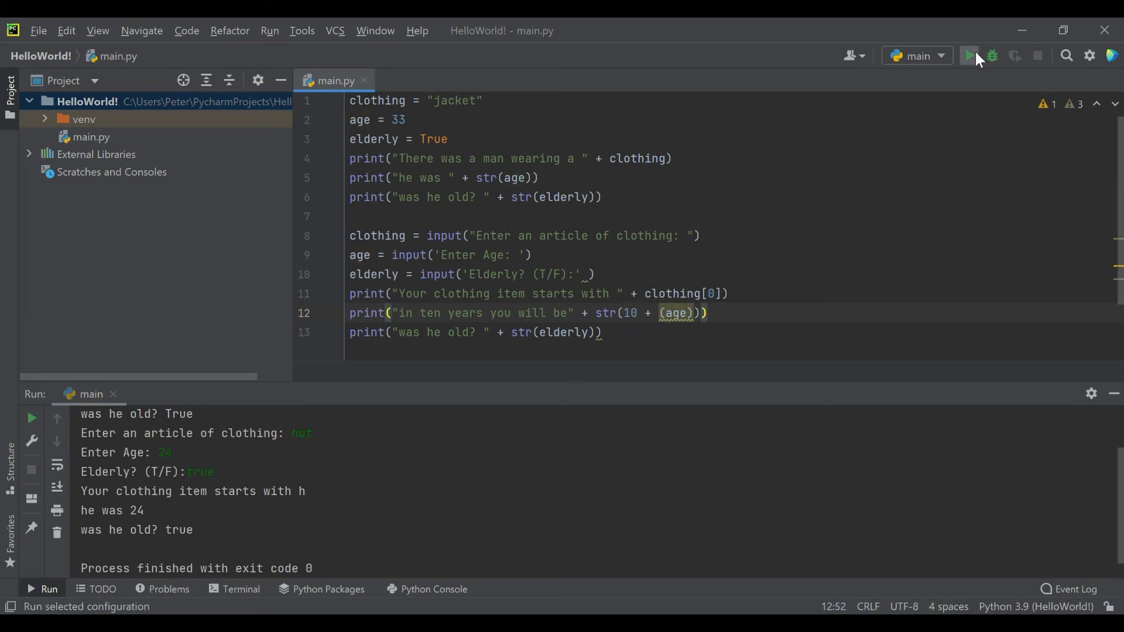
# Step: Run the script answering the clothing prompt, 24 and False to test the new message
pyautogui.click(970, 56)
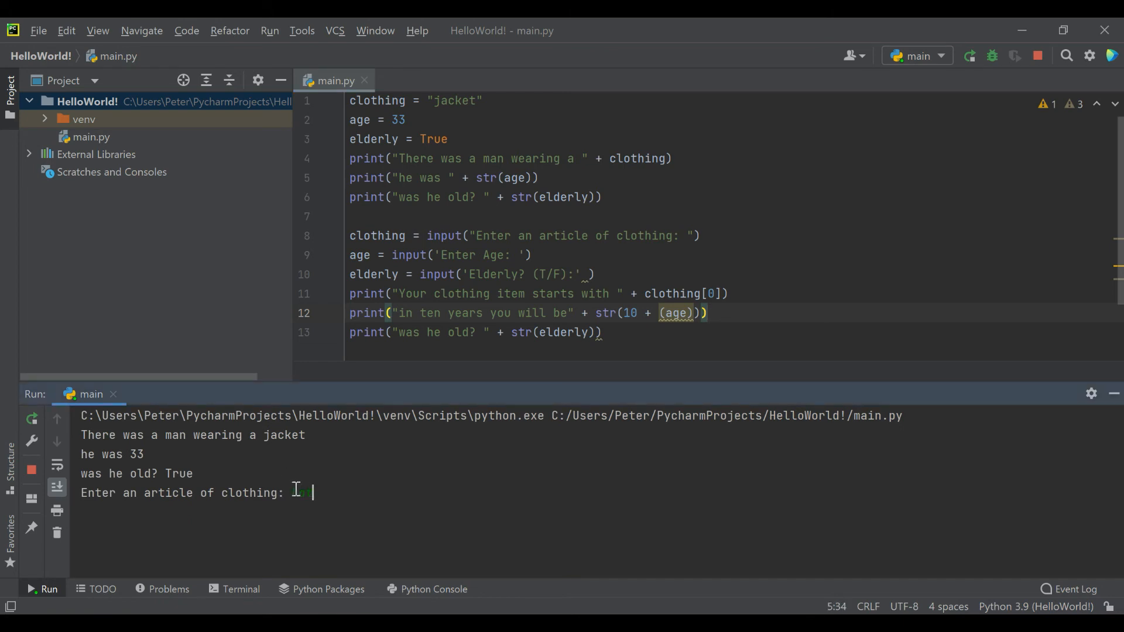
pyautogui.write('24')
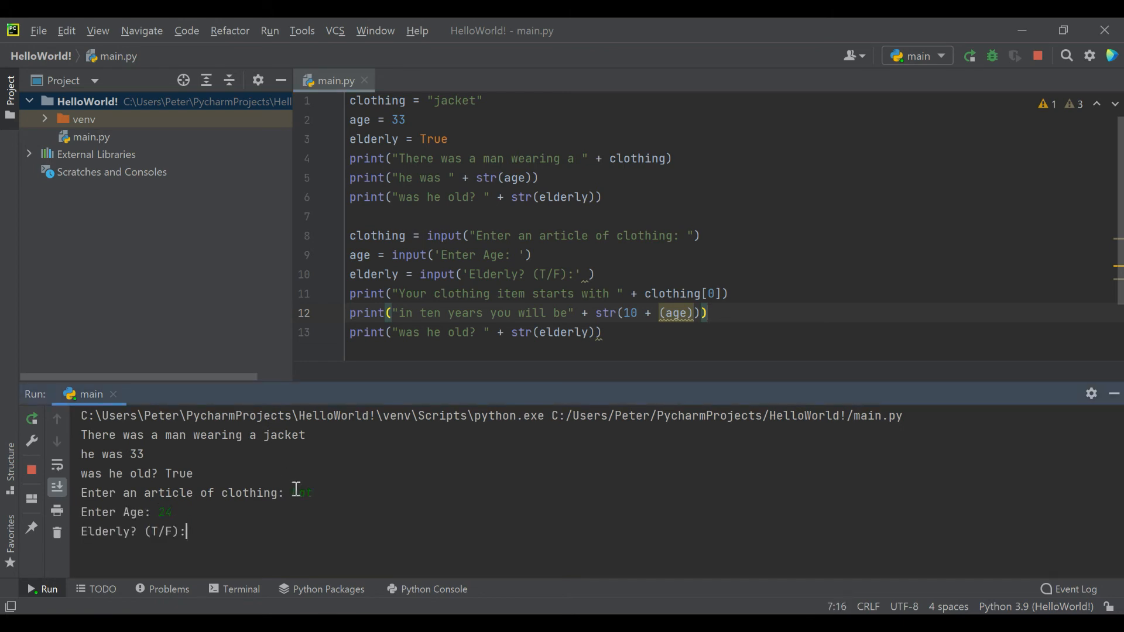
pyautogui.write('Fals')
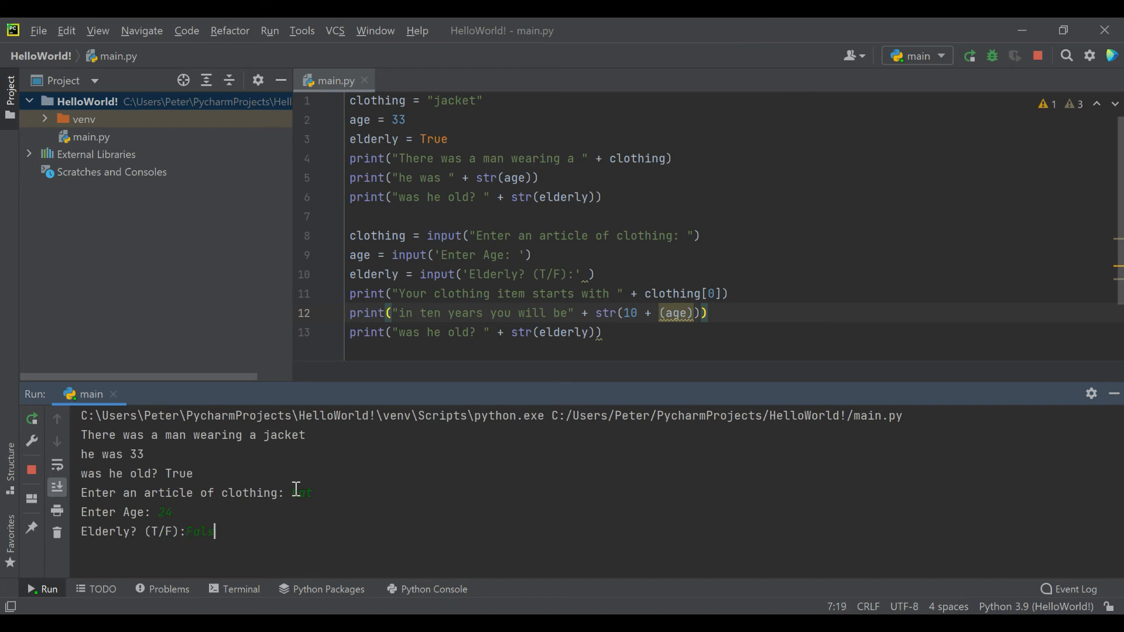
pyautogui.press('enter')
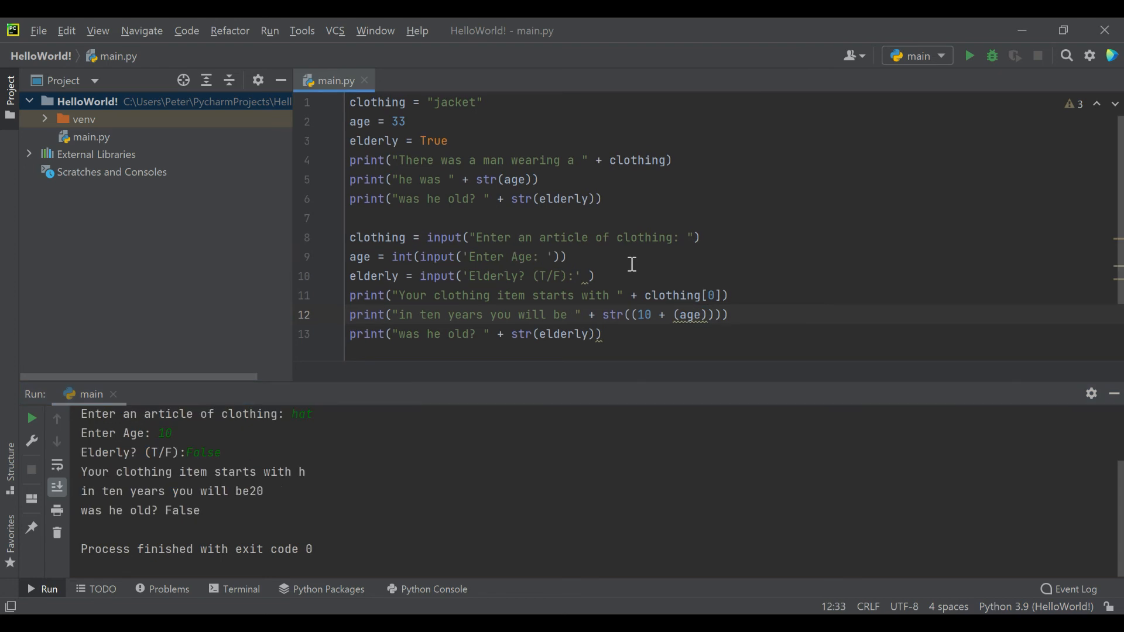
pyautogui.click(417, 256)
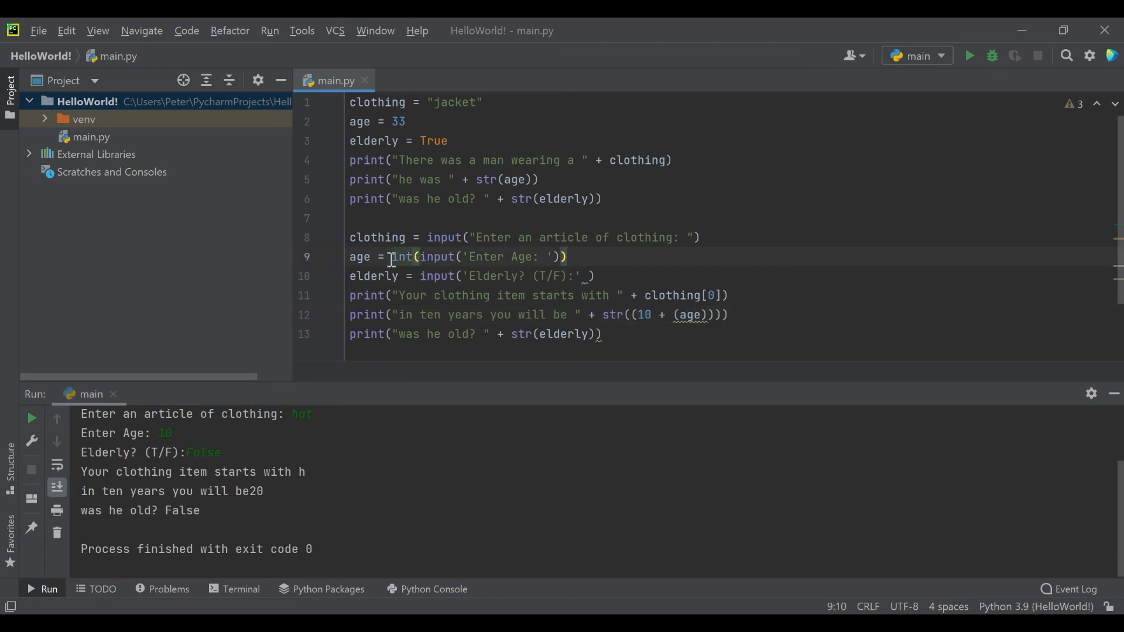
pyautogui.doubleClick(400, 256)
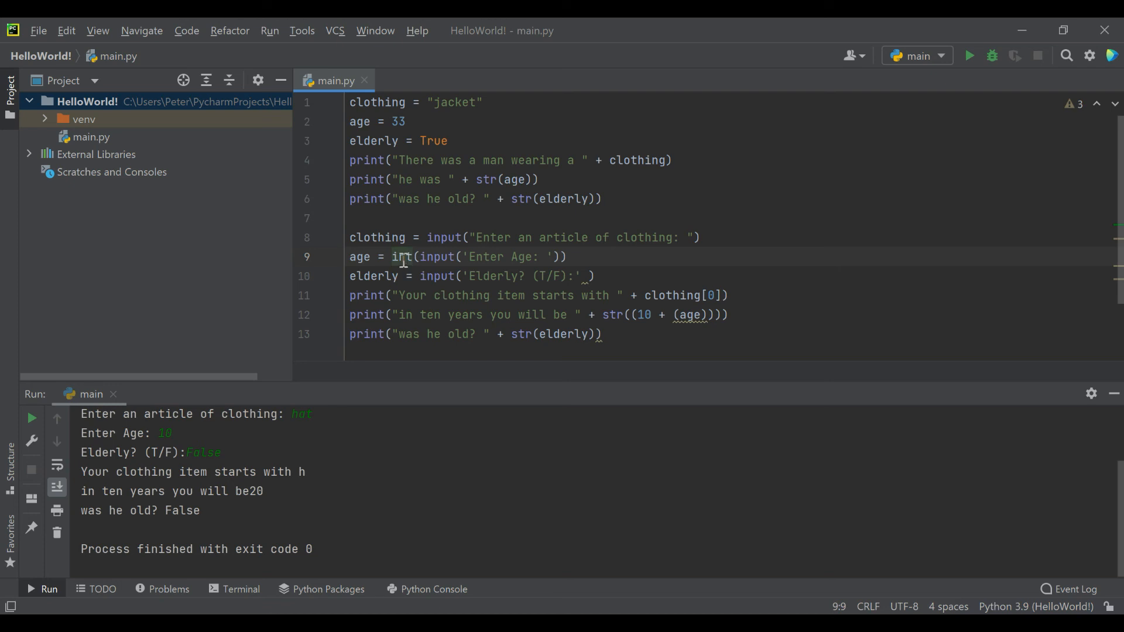
pyautogui.doubleClick(402, 257)
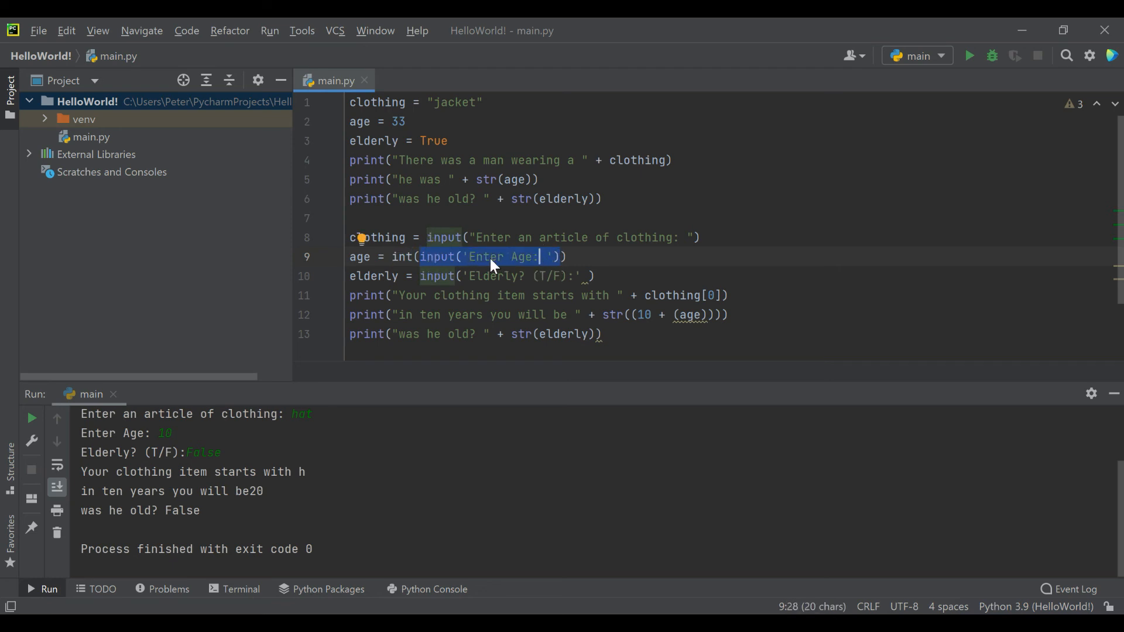
pyautogui.click(404, 256)
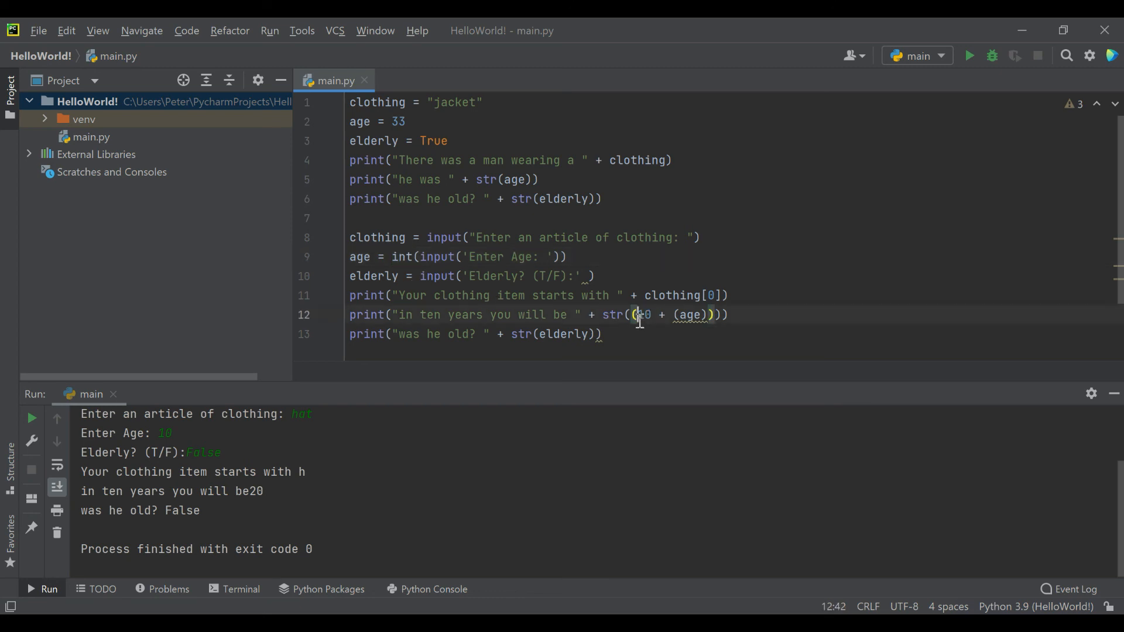
# Step: Run the script with suit, 33 and True, then review the 'in ten years you will be 43' output
pyautogui.click(970, 56)
pyautogui.write('suit')
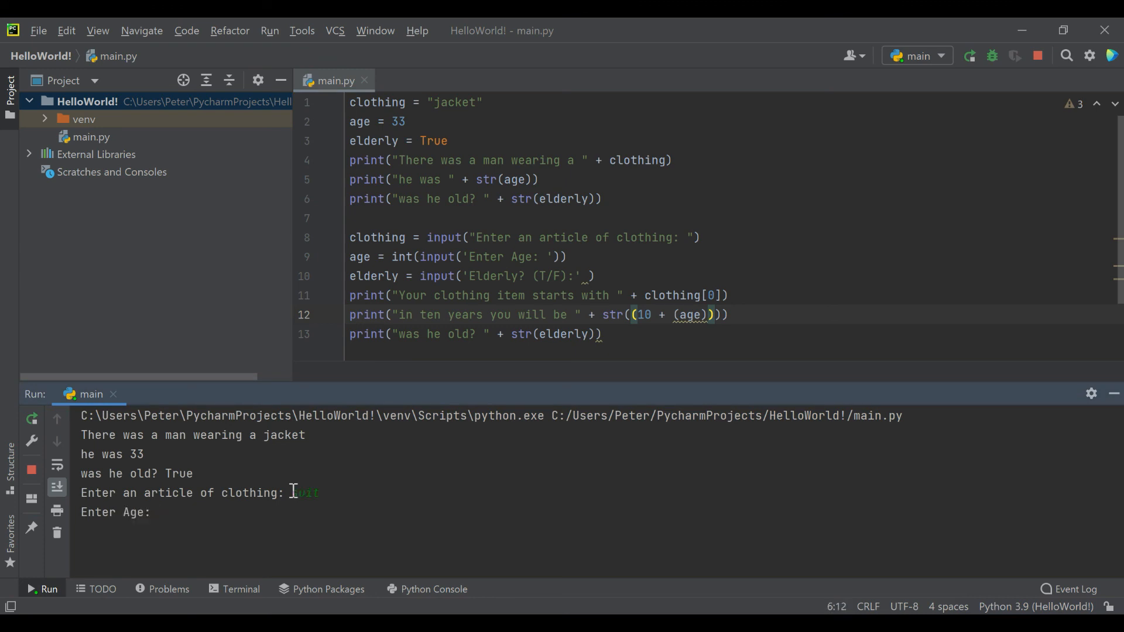
pyautogui.write('33')
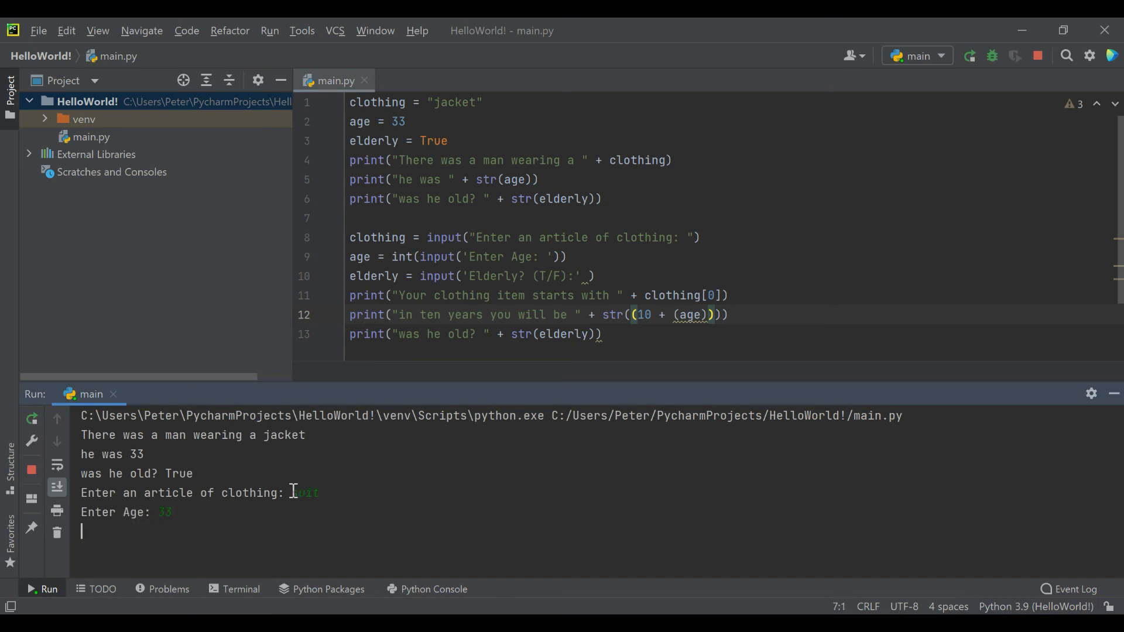
pyautogui.press('enter')
pyautogui.write('True')
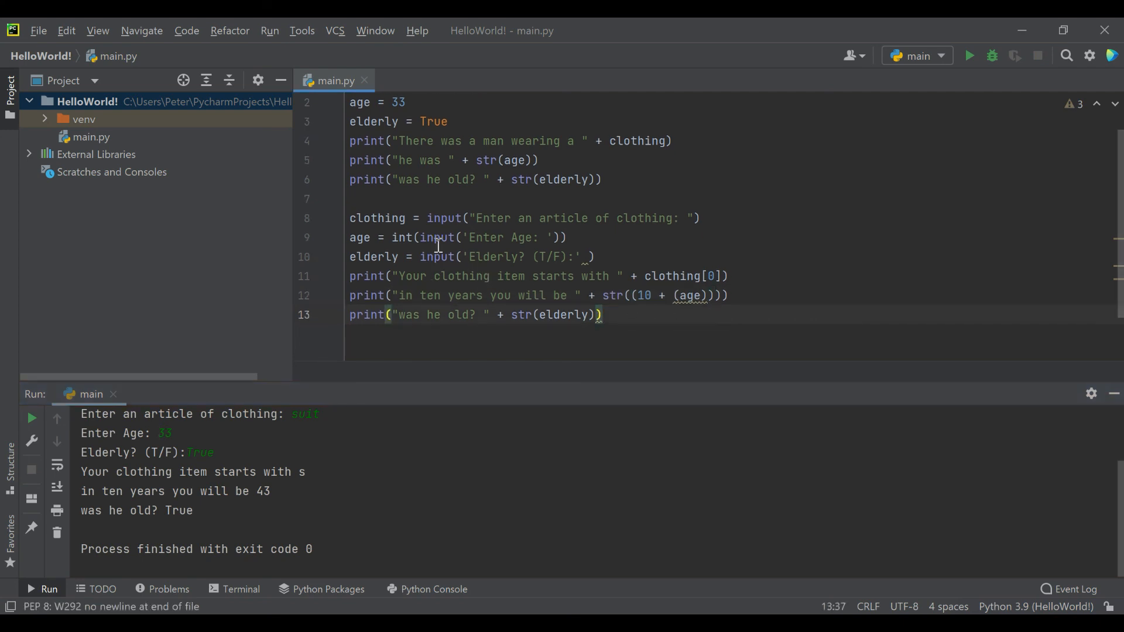
pyautogui.moveTo(537, 369)
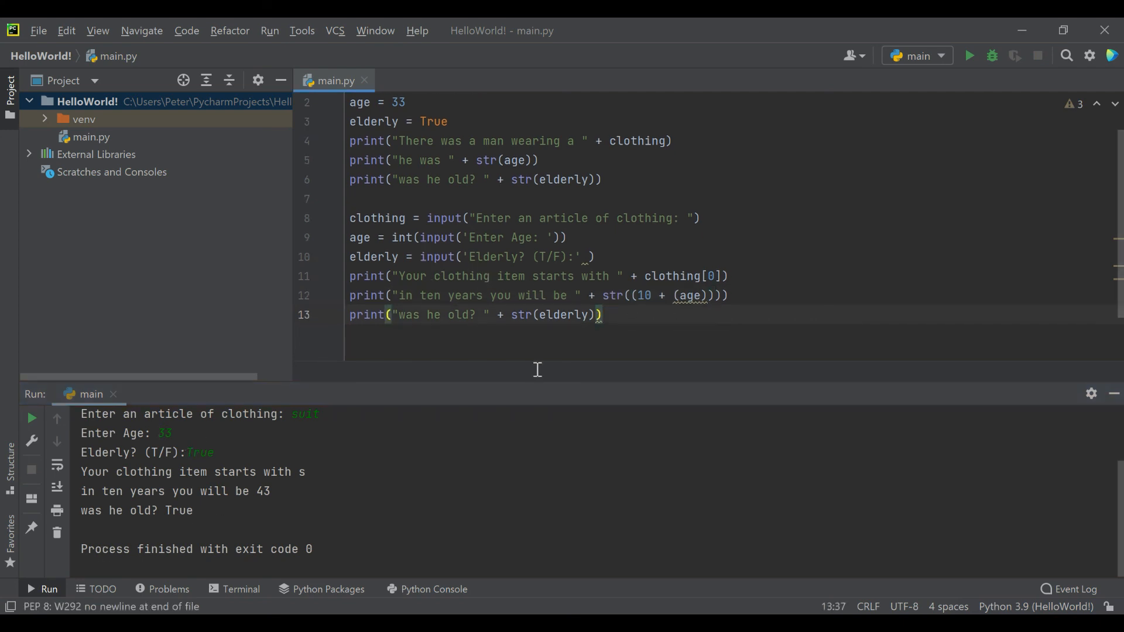
pyautogui.moveTo(81, 472); pyautogui.dragTo(143, 472)
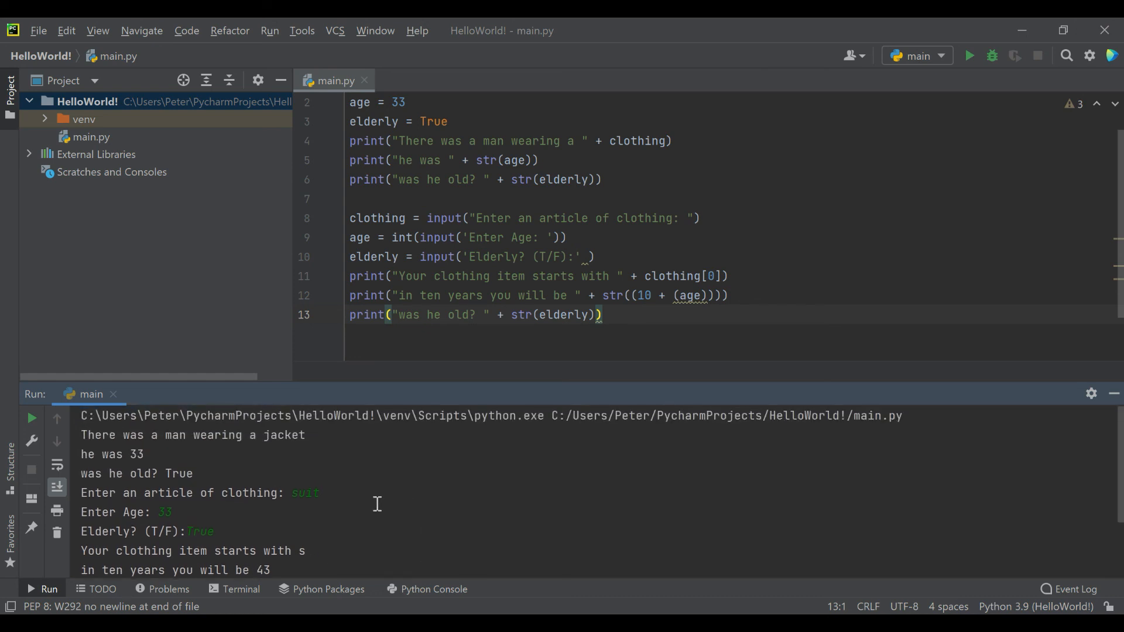
pyautogui.scroll(-3)
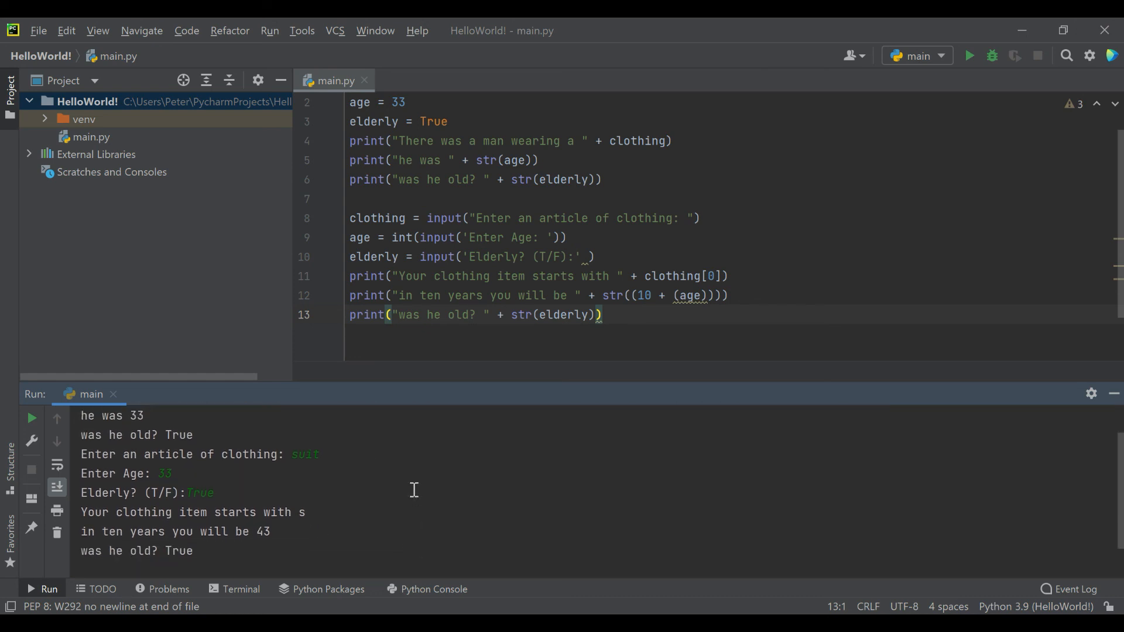